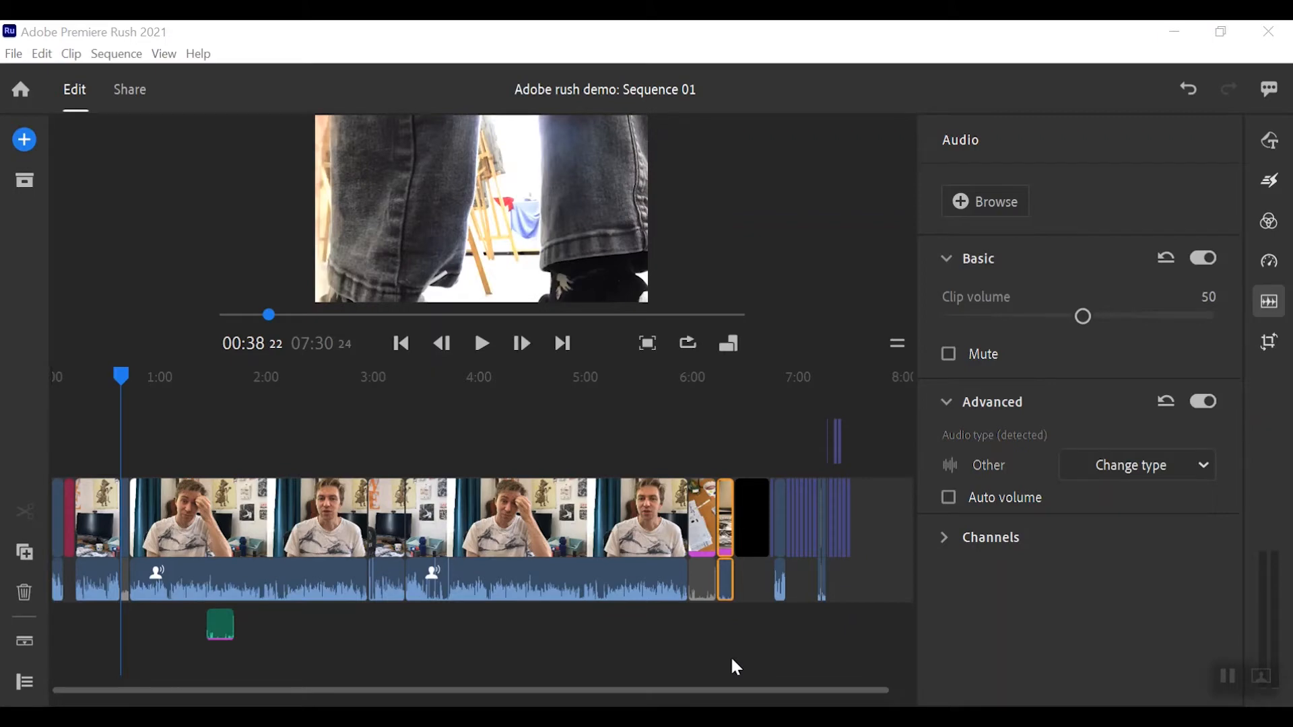
{"action": "mouse_move", "coordinate": [267, 558]}
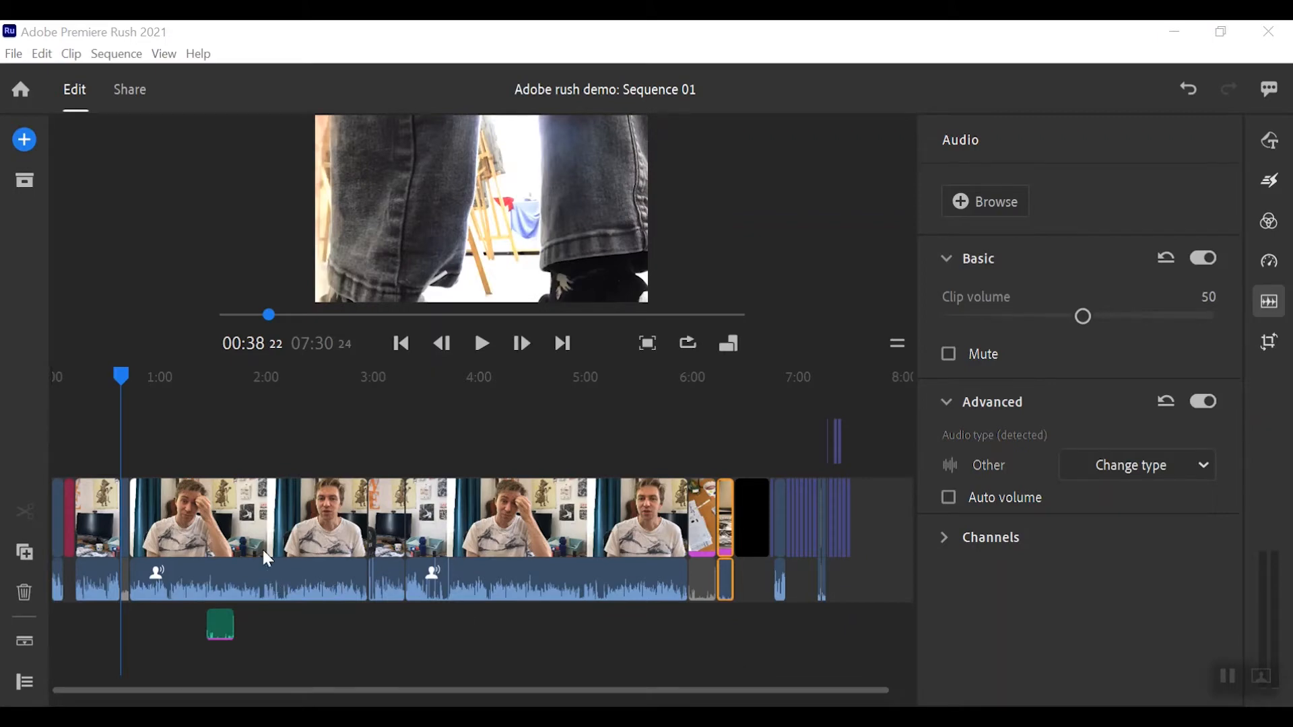
{"action": "mouse_move", "coordinate": [267, 539]}
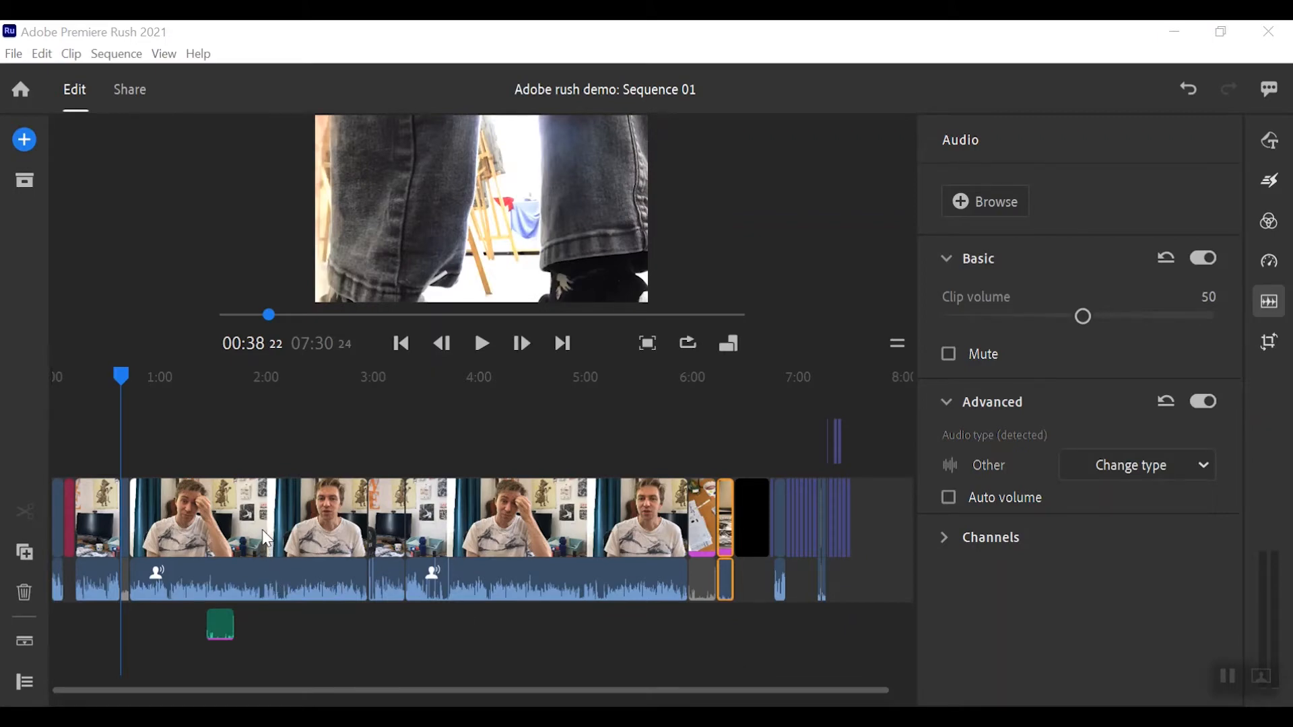
{"action": "mouse_move", "coordinate": [250, 536]}
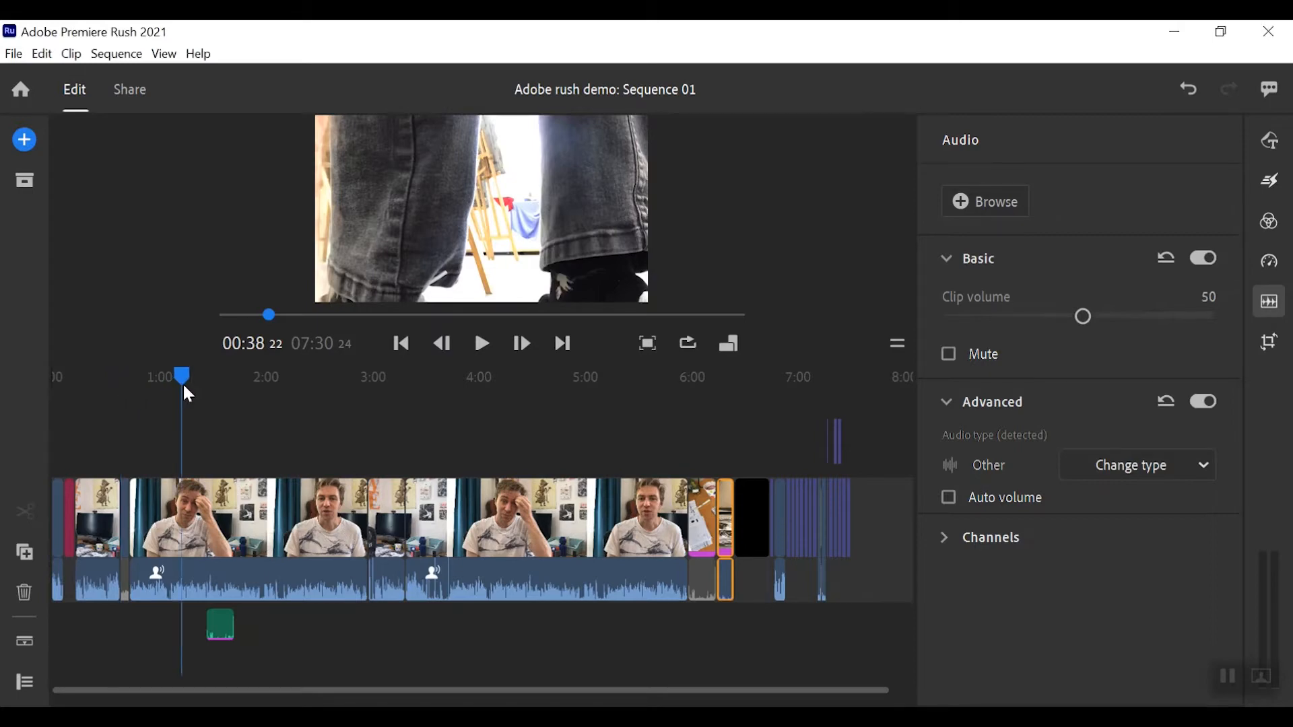
- Move the short painting clip from the main track's end onto the overlay track near 1:00
{"action": "left_click", "coordinate": [673, 376]}
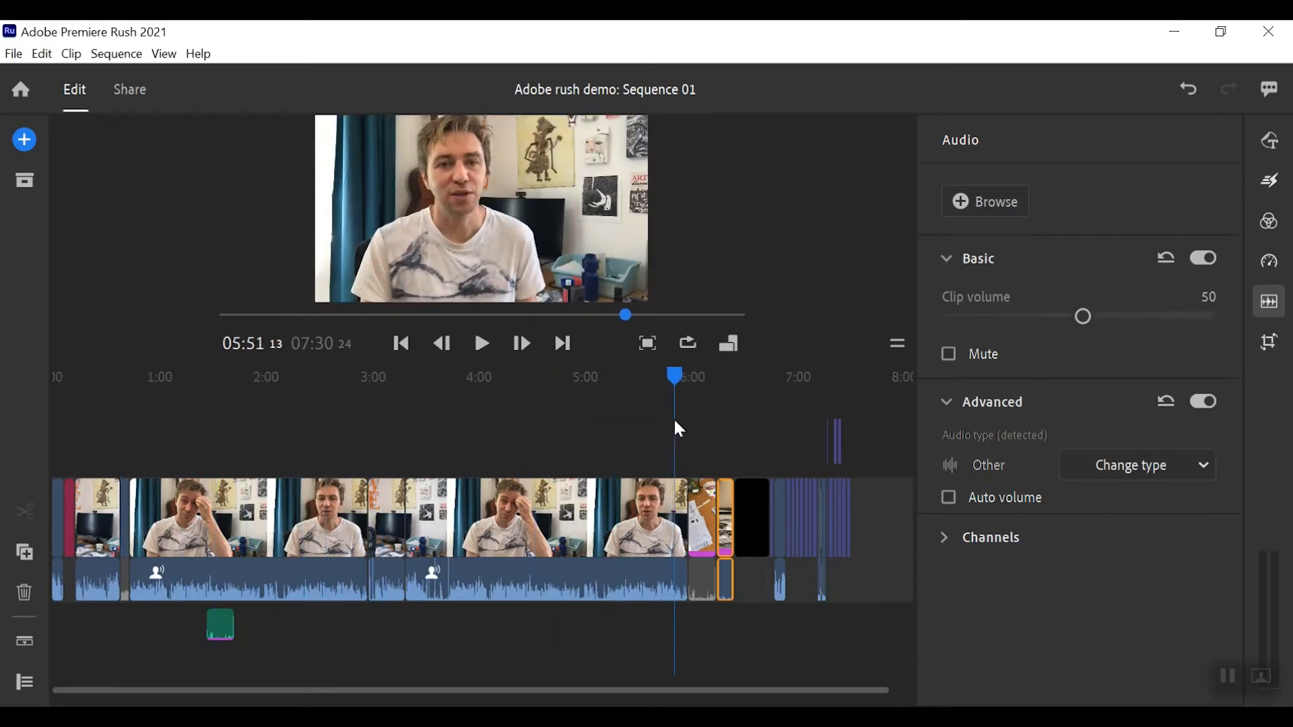
{"action": "left_click", "coordinate": [157, 377]}
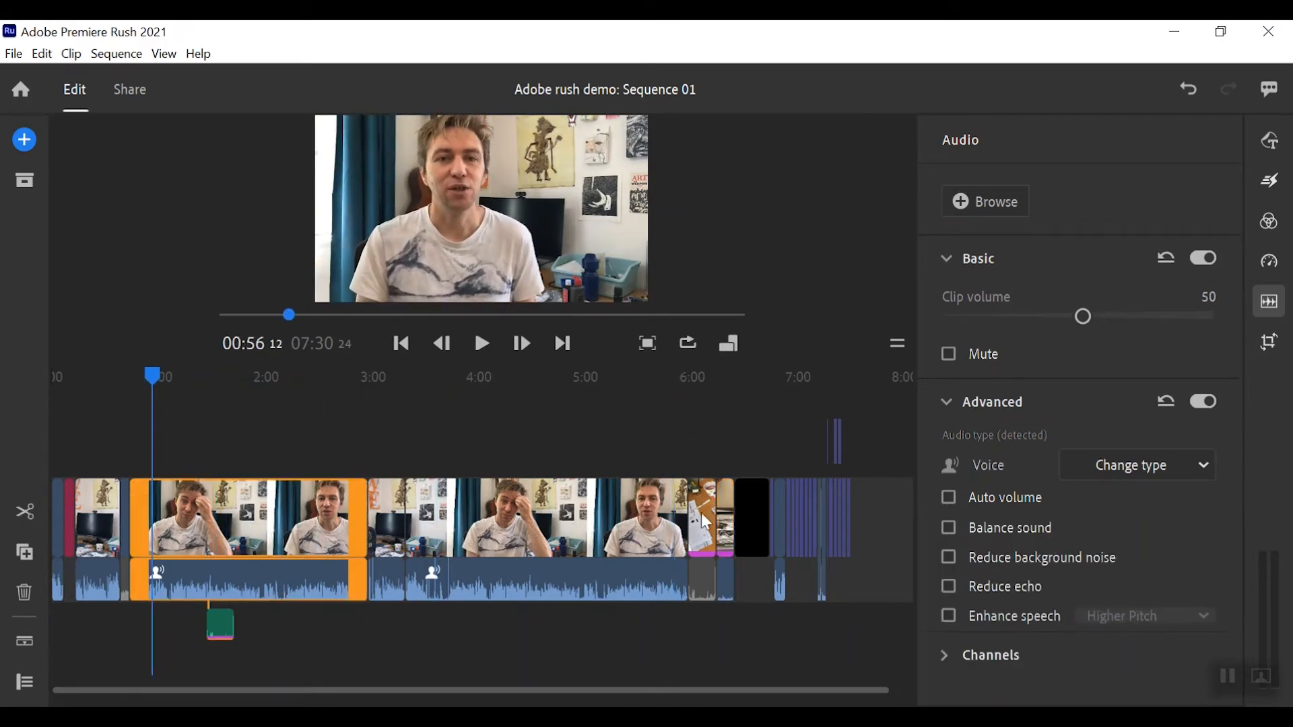
{"action": "left_click", "coordinate": [723, 536]}
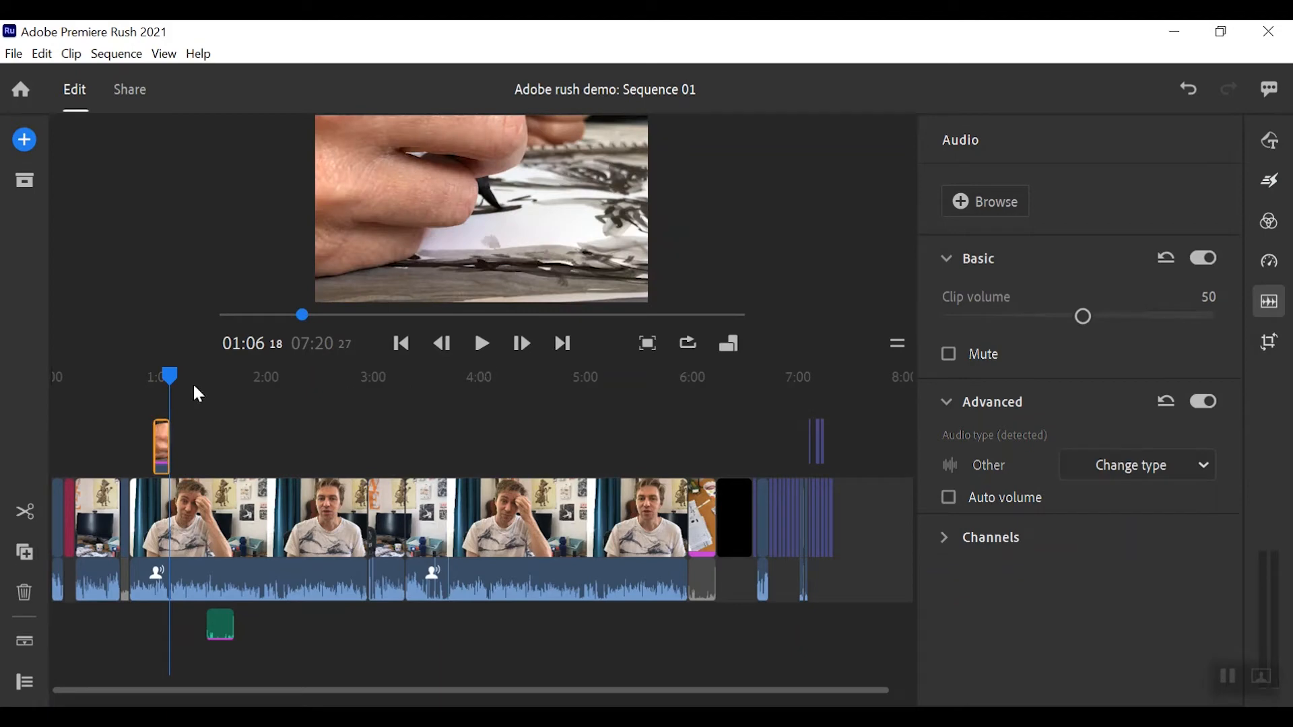
- Scrub back to about 0:48 and play to check the overlay starting just before 1:00
{"action": "left_click_drag", "start_coordinate": [171, 377], "coordinate": [138, 377]}
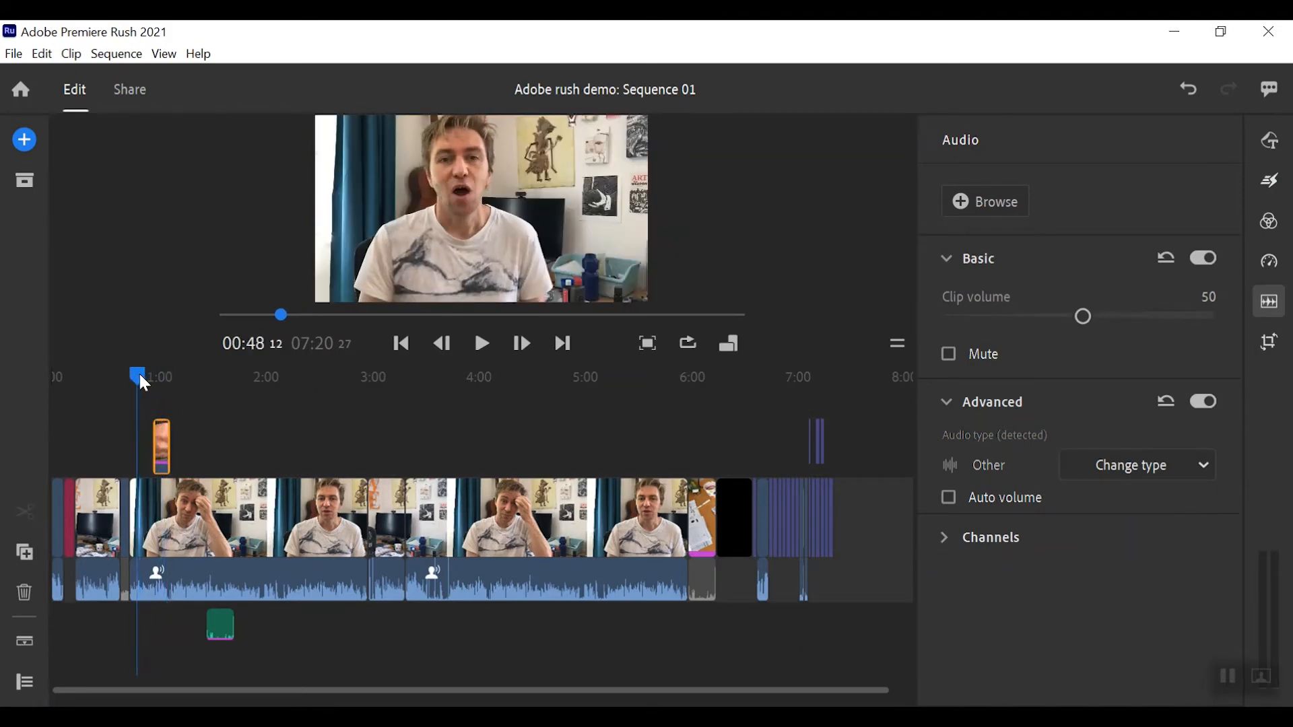
{"action": "left_click", "coordinate": [247, 538]}
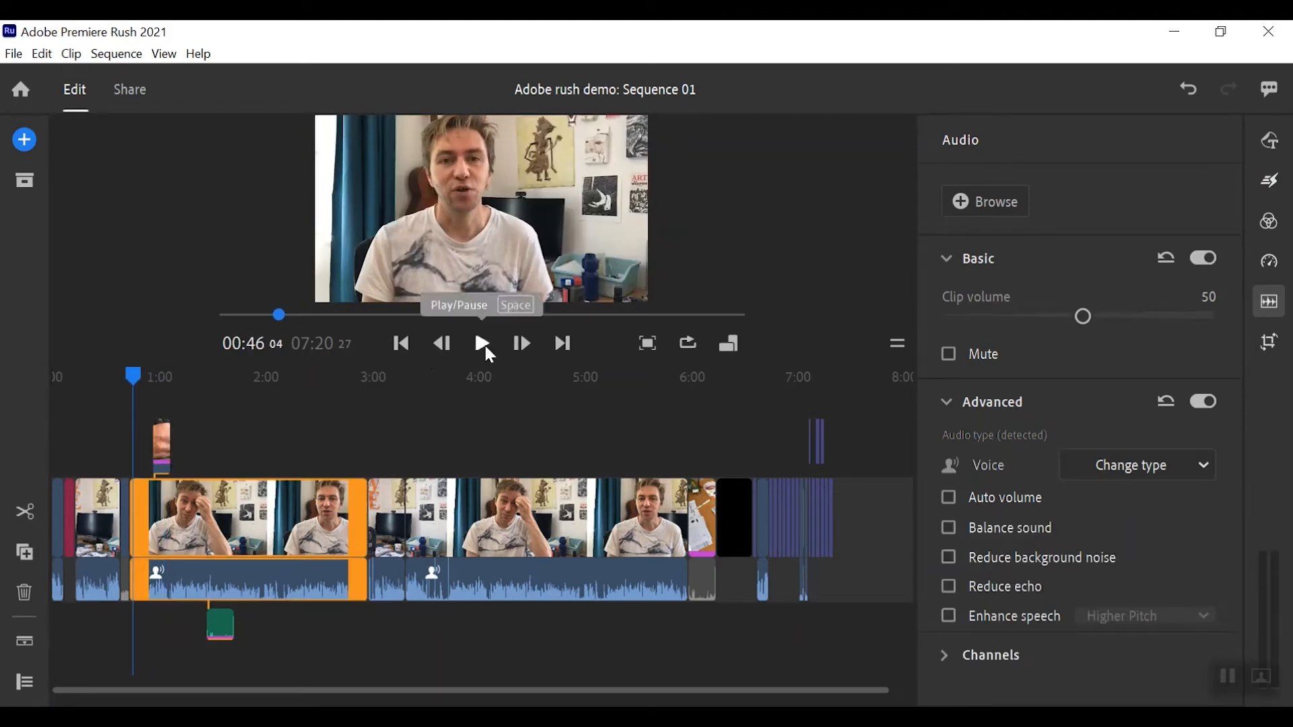
{"action": "left_click", "coordinate": [482, 344]}
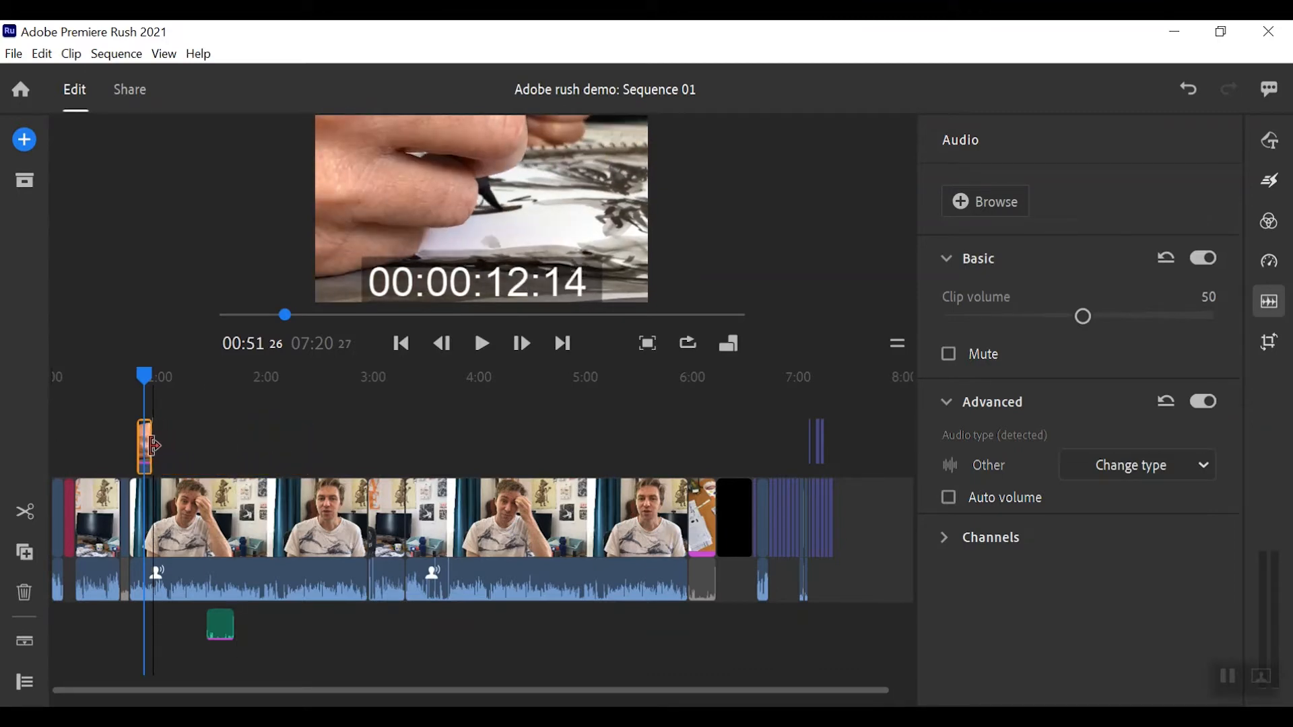
- Show the Transitions list, then preview the painting overlay from about 0:48
{"action": "left_click", "coordinate": [1270, 180]}
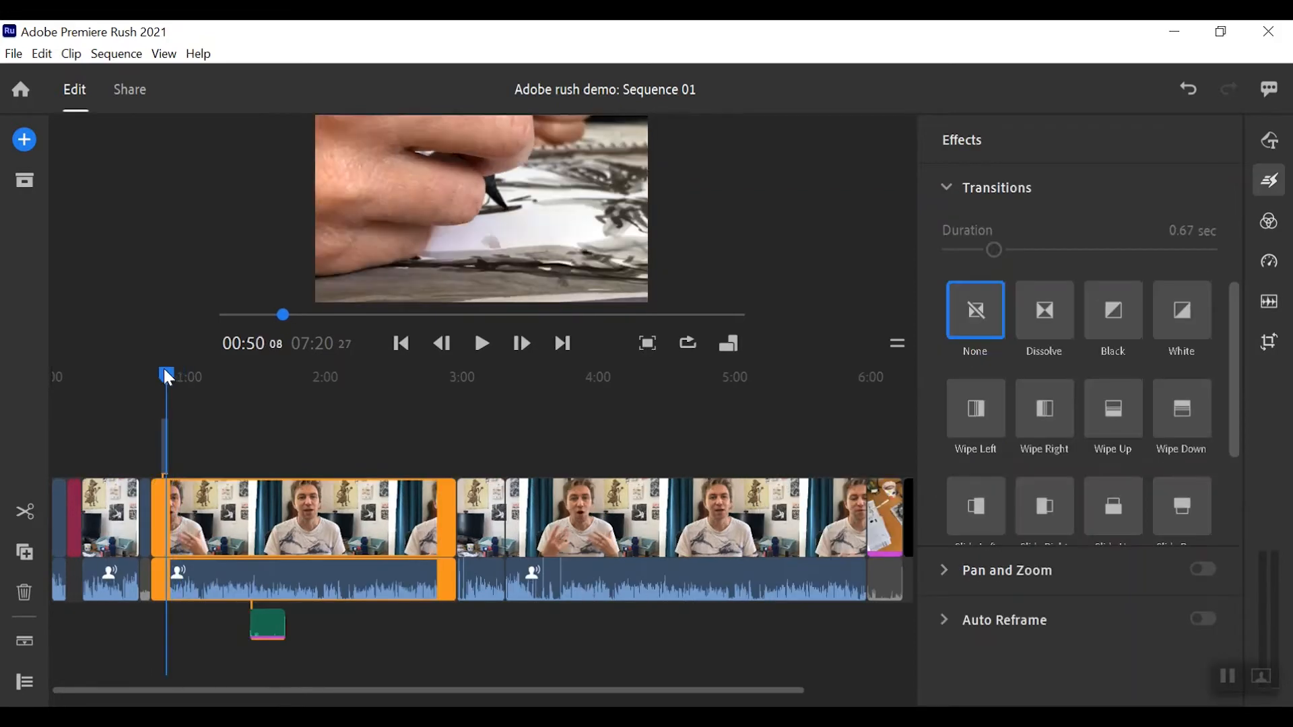
{"action": "left_click_drag", "start_coordinate": [165, 374], "coordinate": [157, 373]}
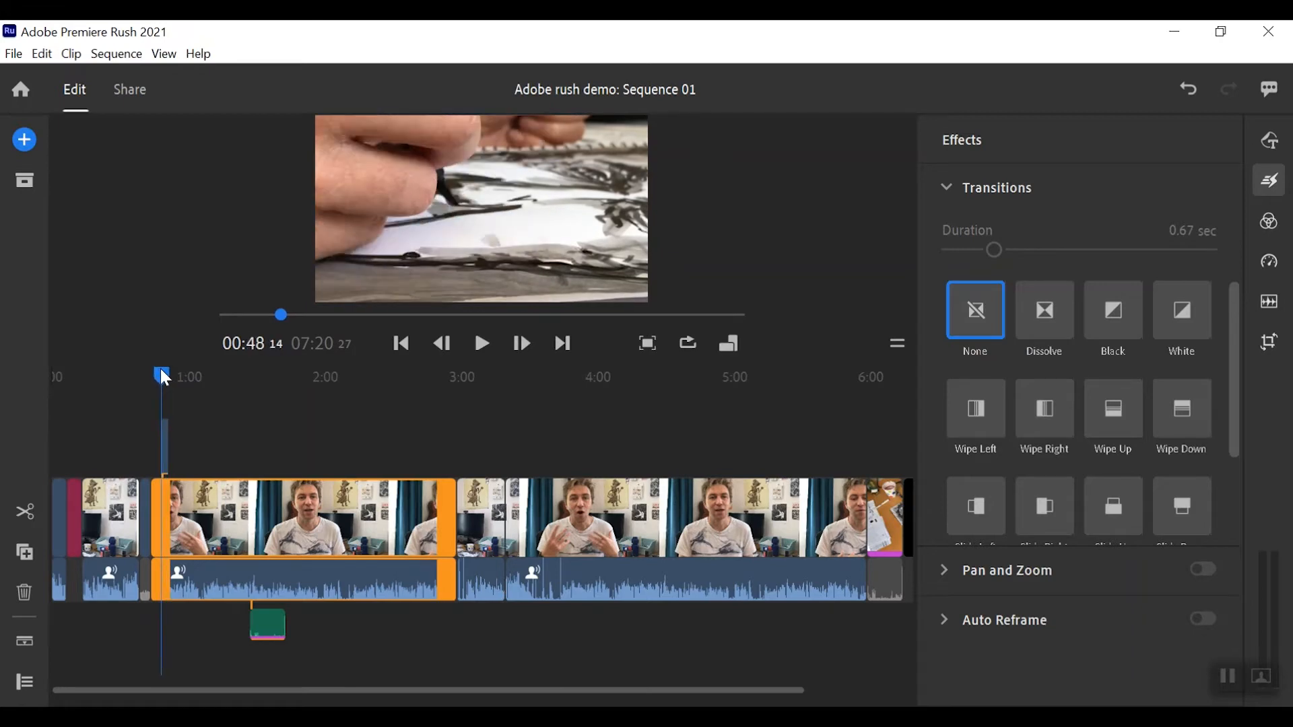
{"action": "left_click", "coordinate": [482, 343]}
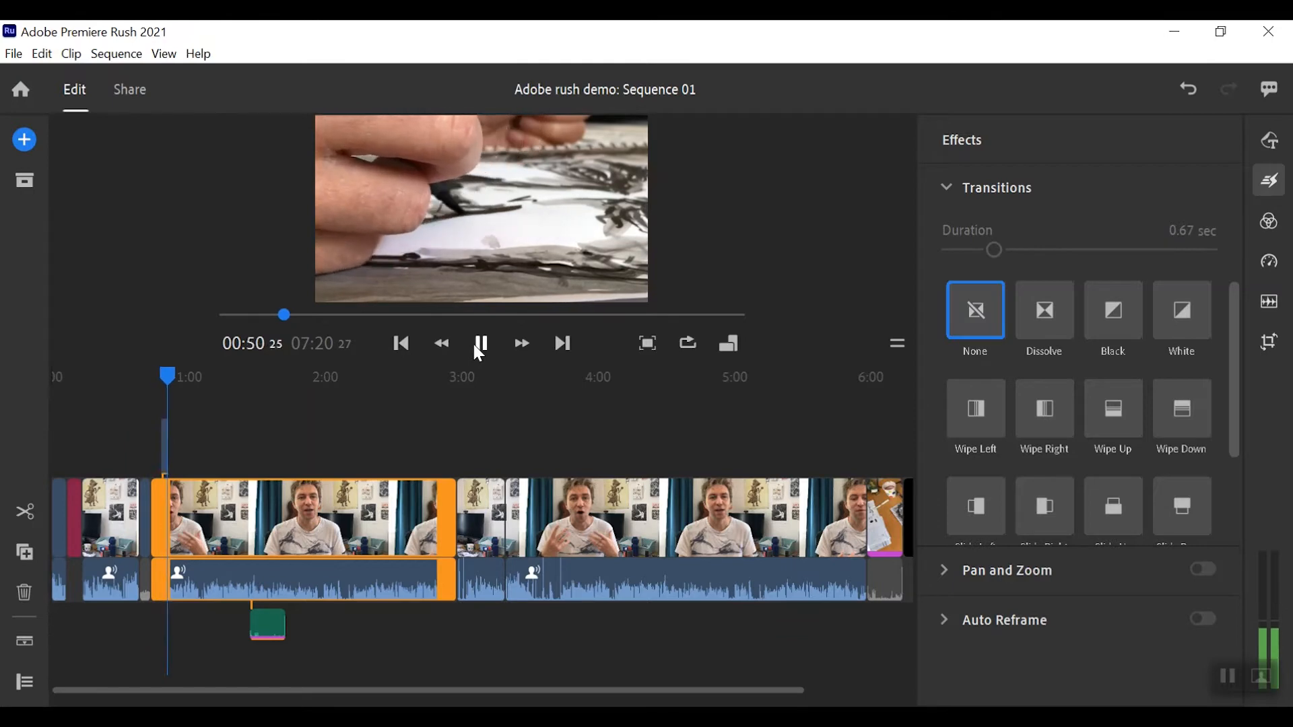
{"action": "left_click", "coordinate": [480, 343]}
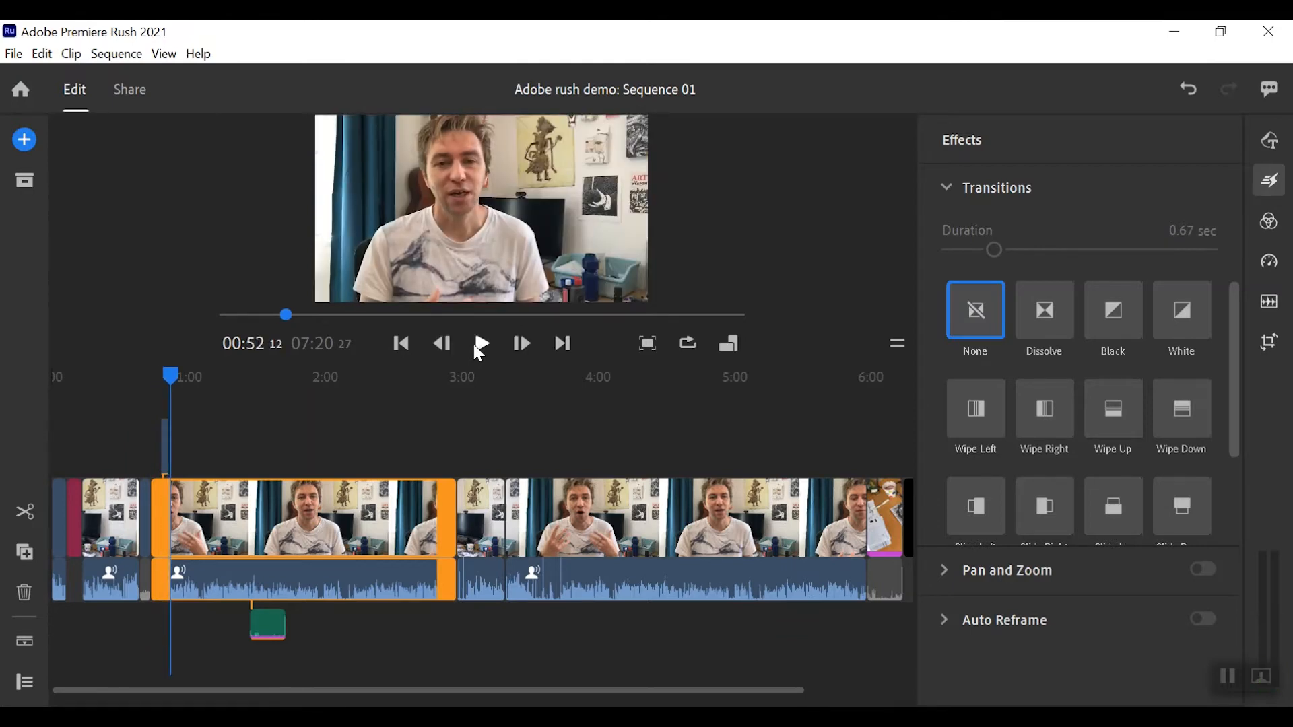
{"action": "mouse_move", "coordinate": [480, 356]}
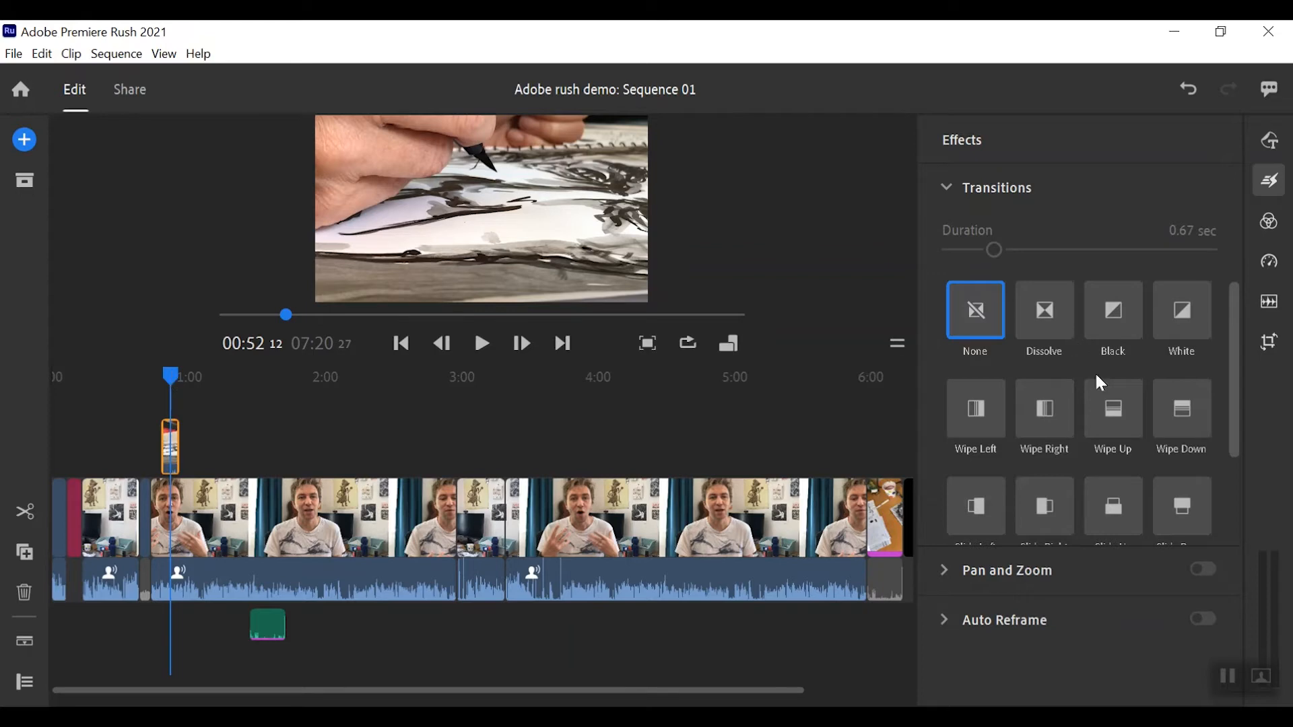
{"action": "mouse_move", "coordinate": [748, 387]}
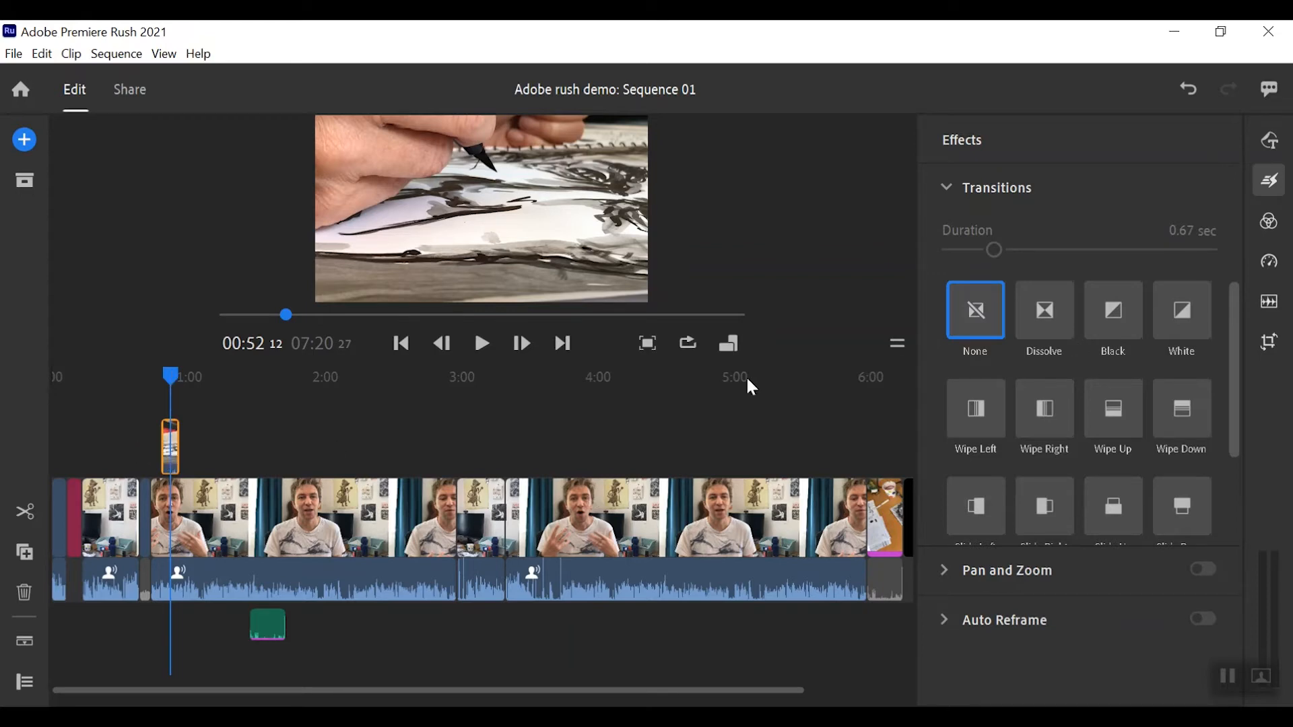
- Slow the painting overlay to 20% speed, stretching it to 00:43:05, and preview it
{"action": "left_click", "coordinate": [1268, 261]}
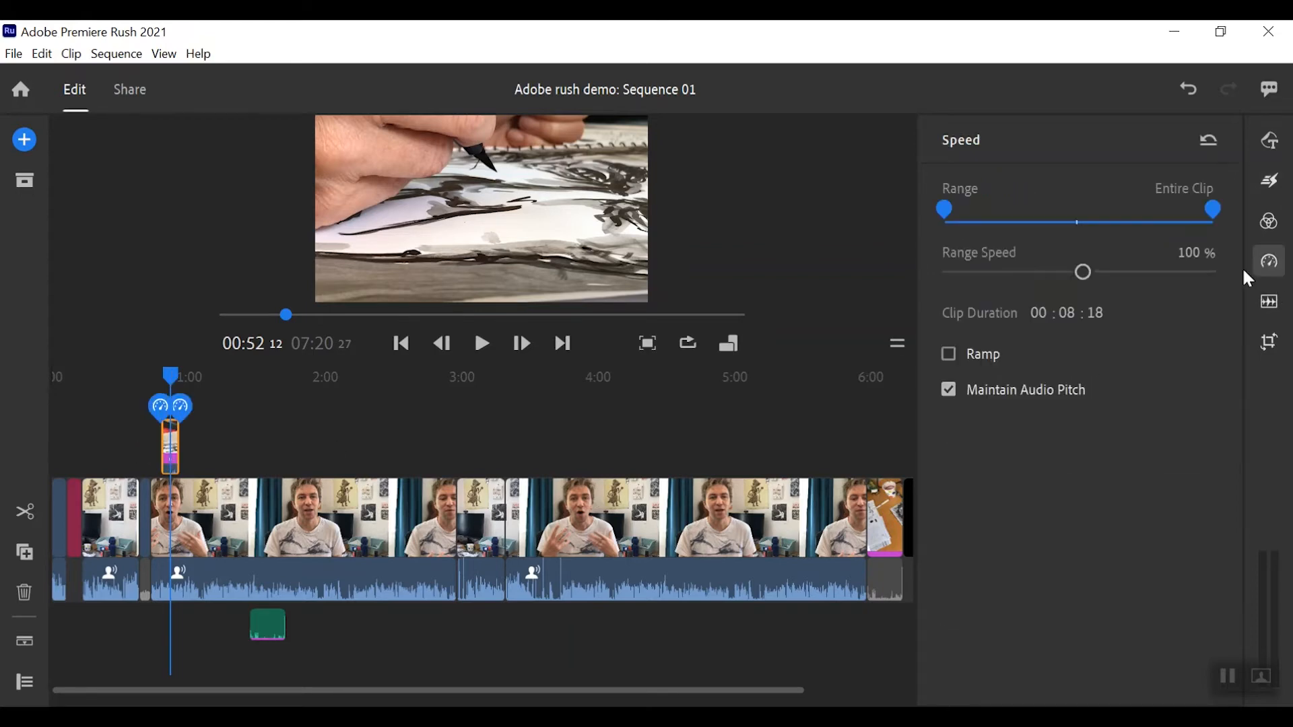
{"action": "mouse_move", "coordinate": [805, 297]}
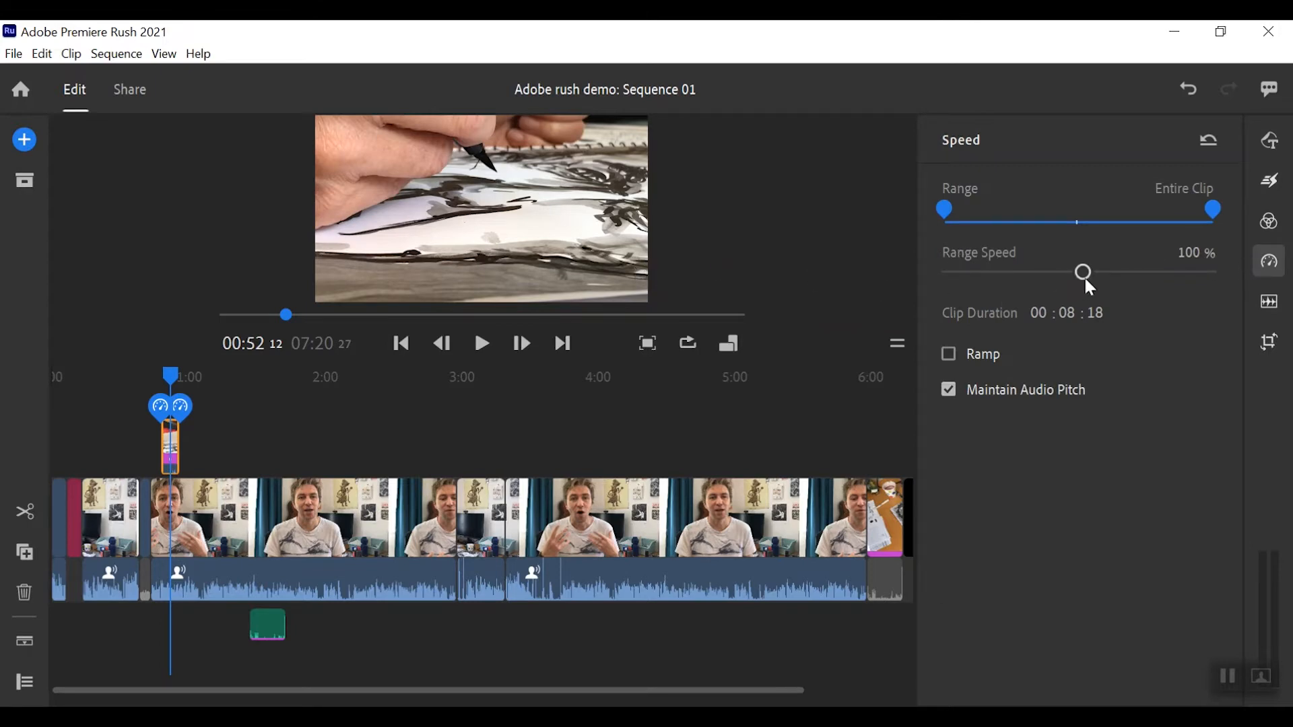
{"action": "mouse_move", "coordinate": [403, 332]}
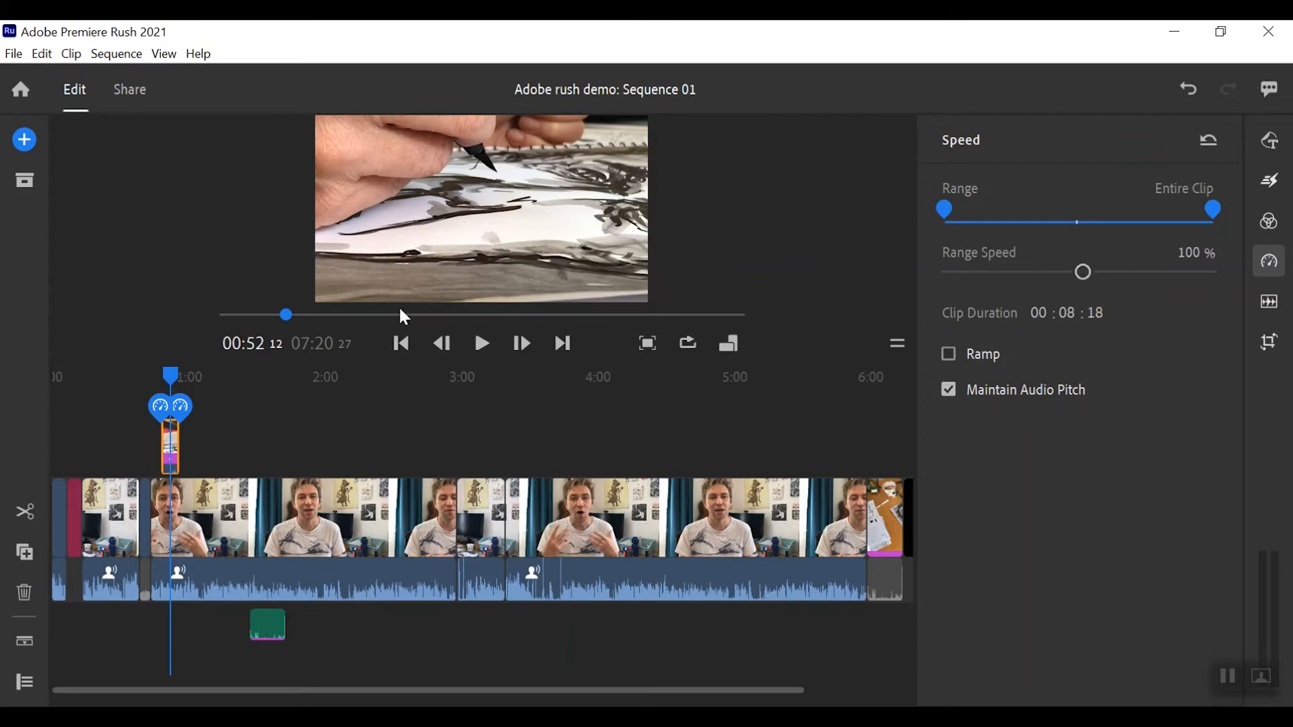
{"action": "mouse_move", "coordinate": [1269, 261]}
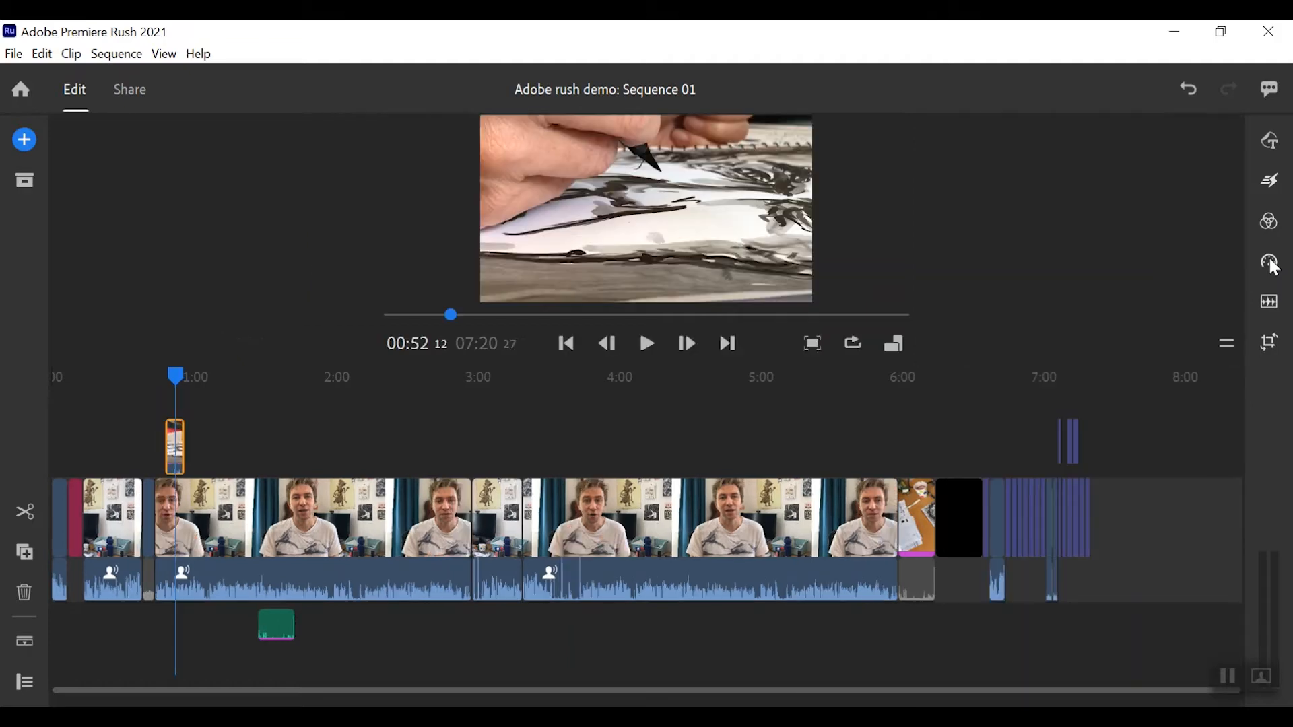
{"action": "left_click", "coordinate": [1268, 261]}
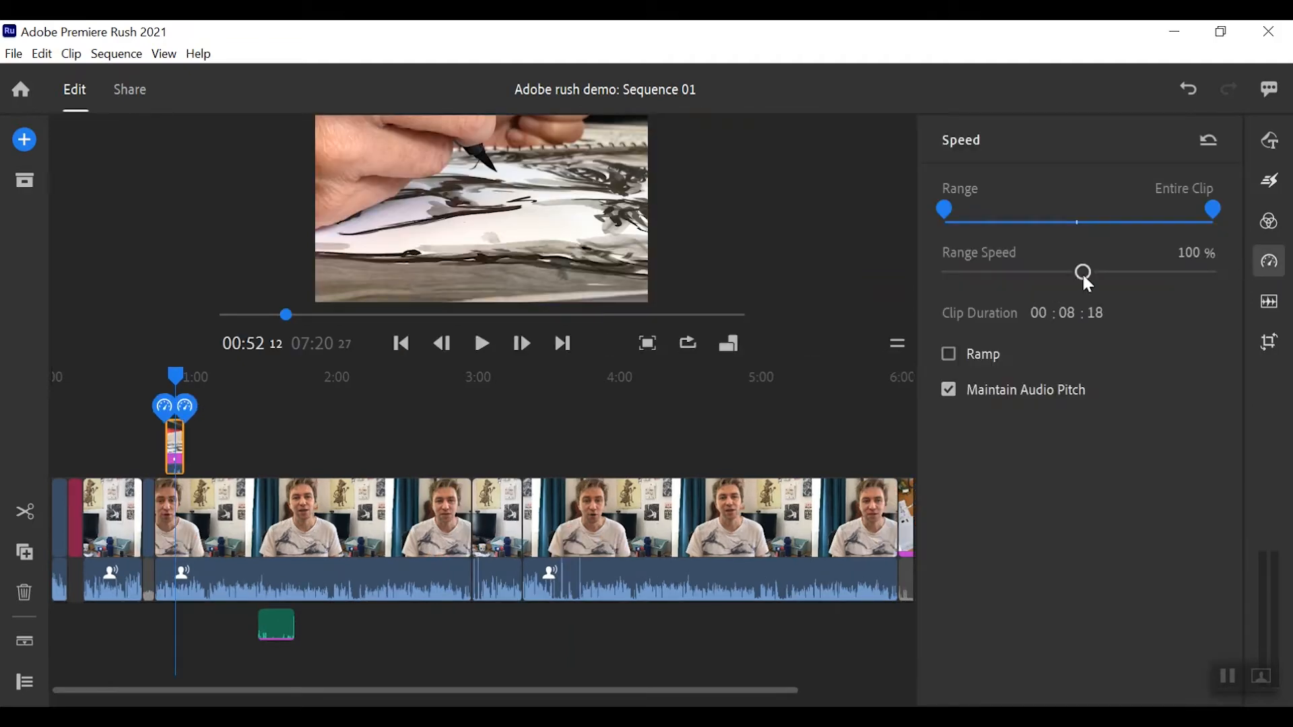
{"action": "left_click_drag", "start_coordinate": [1082, 274], "coordinate": [1071, 274]}
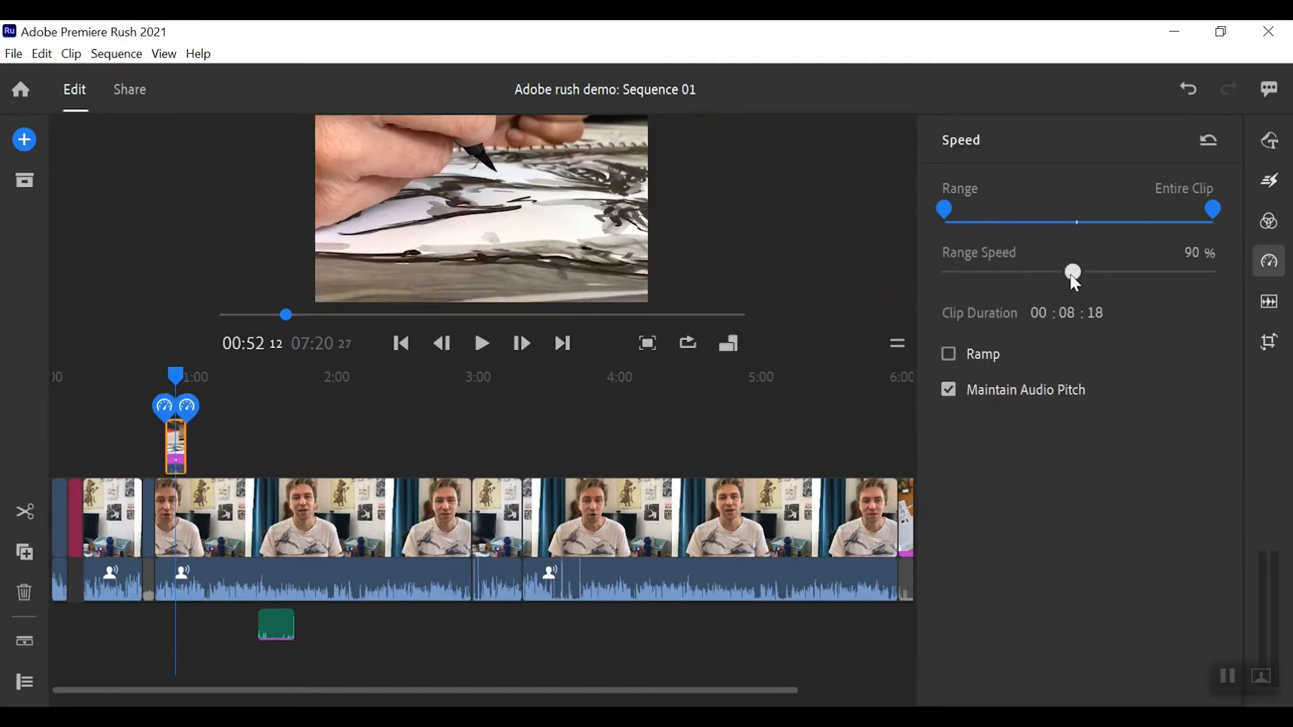
{"action": "left_click_drag", "start_coordinate": [1074, 272], "coordinate": [1037, 272]}
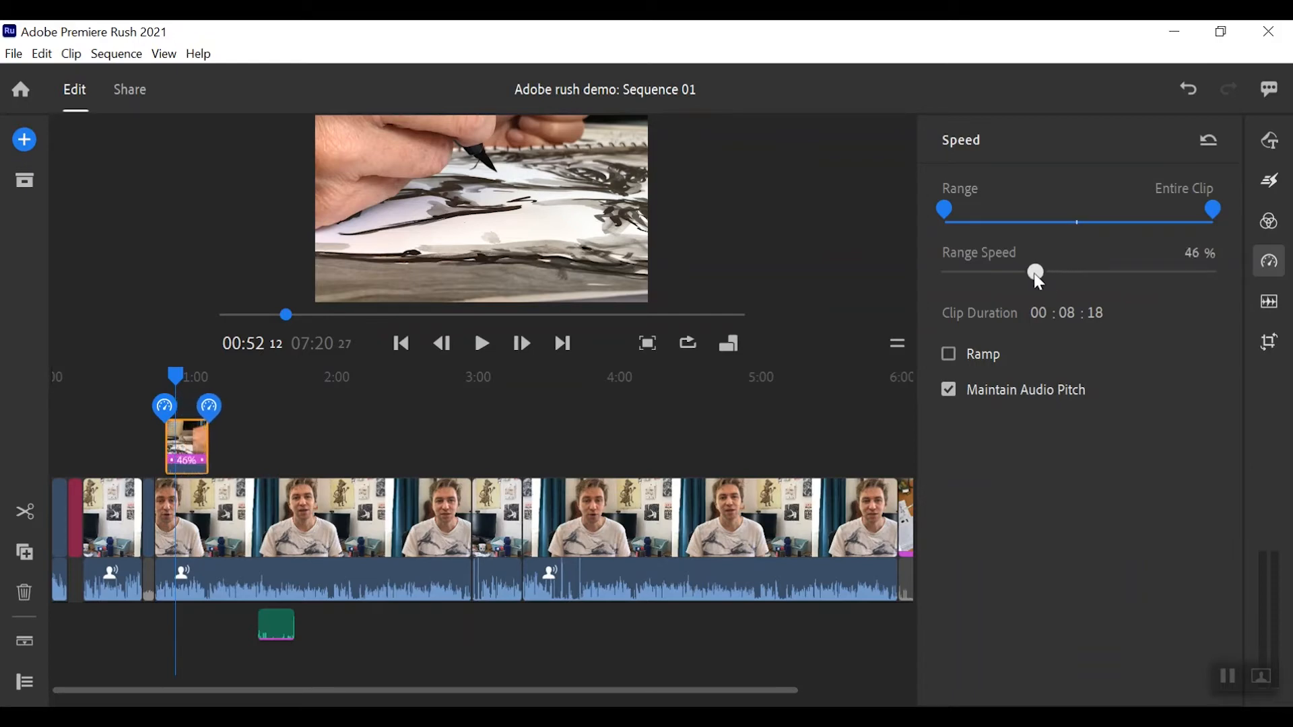
{"action": "left_click_drag", "start_coordinate": [1035, 272], "coordinate": [1003, 272]}
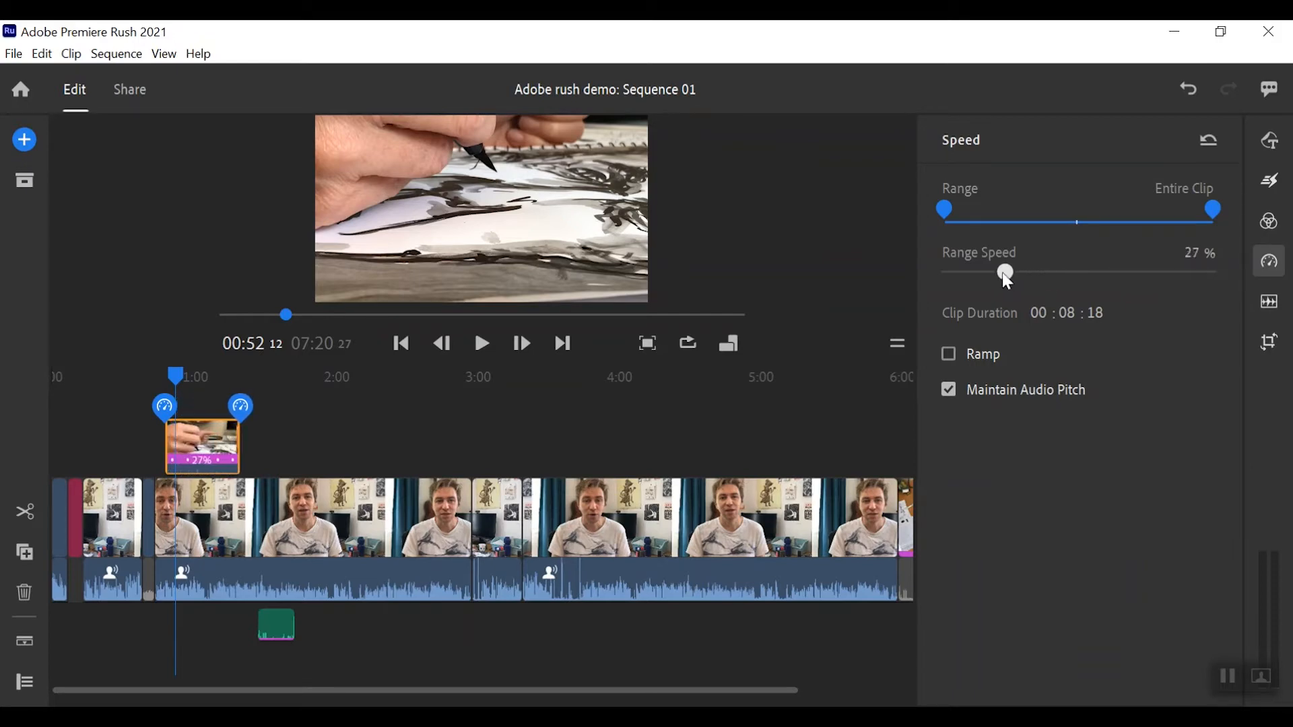
{"action": "left_click_drag", "start_coordinate": [1003, 273], "coordinate": [989, 273]}
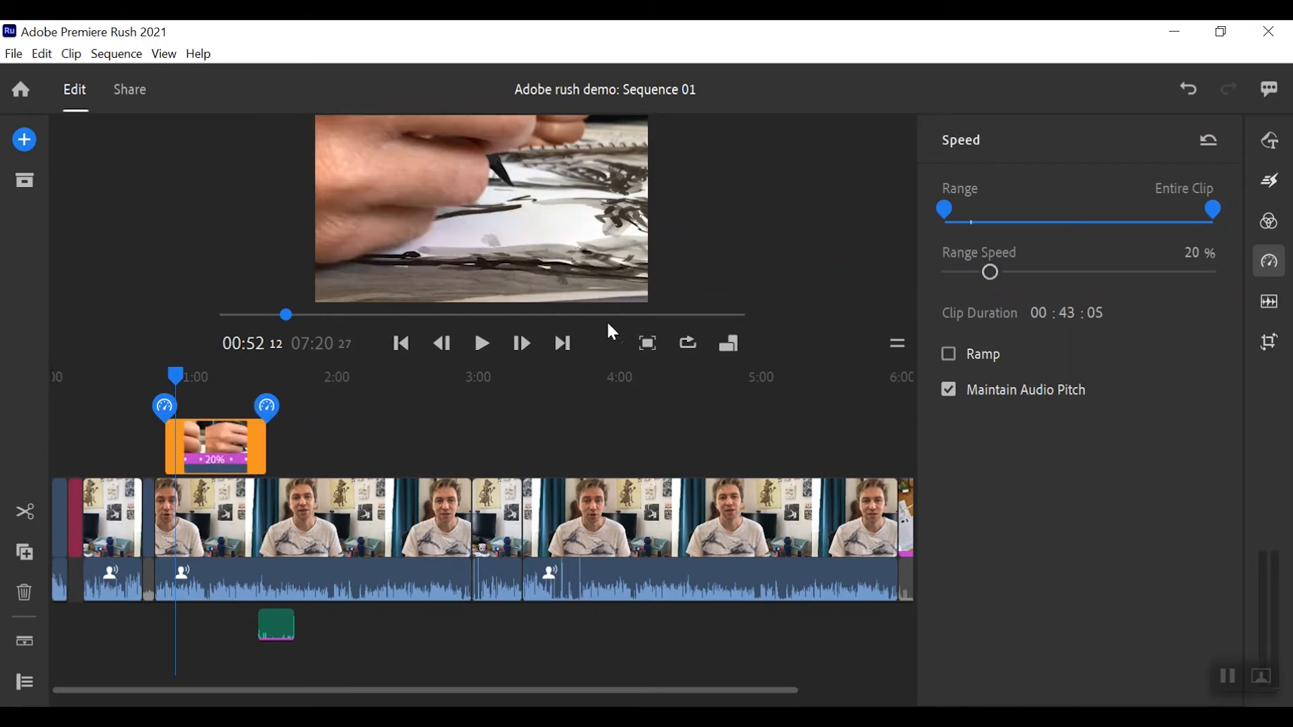
{"action": "mouse_move", "coordinate": [176, 377]}
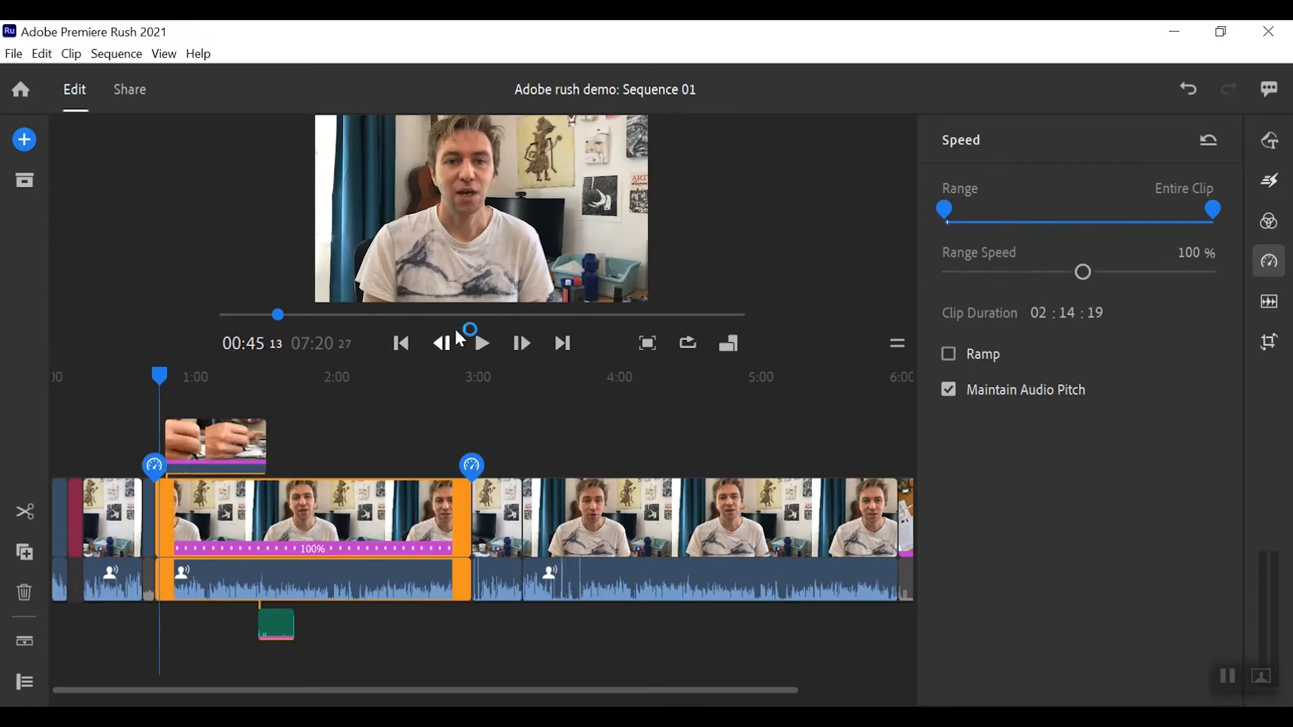
{"action": "left_click", "coordinate": [482, 344]}
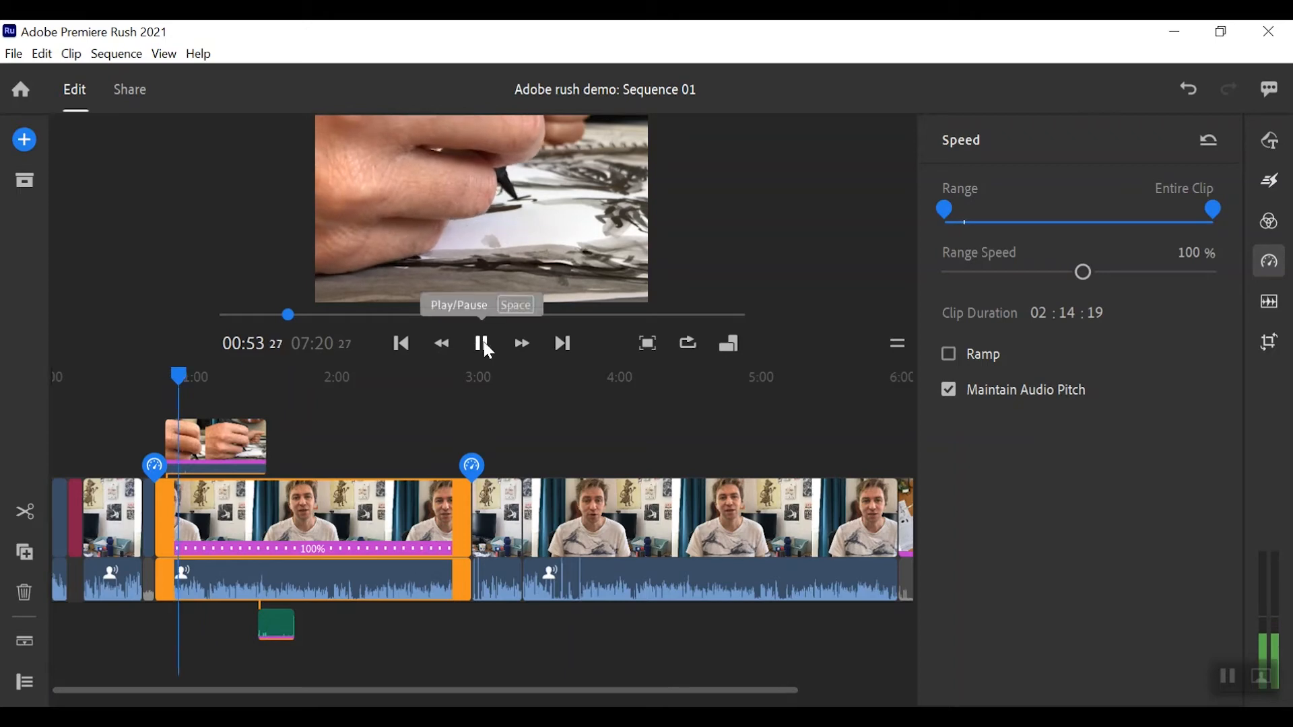
- Pause playback and adjust the painting clip's speed from 25% up to 47%
{"action": "left_click", "coordinate": [481, 344]}
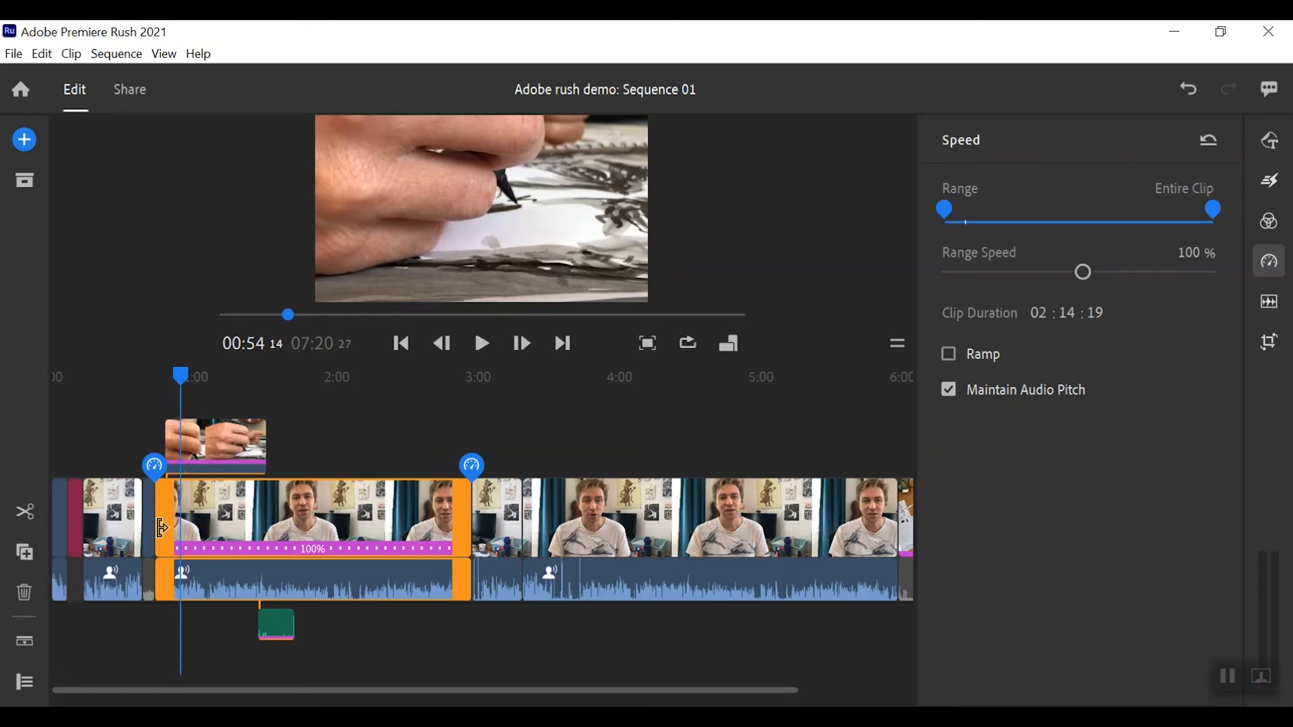
{"action": "left_click_drag", "start_coordinate": [1083, 271], "coordinate": [1000, 271]}
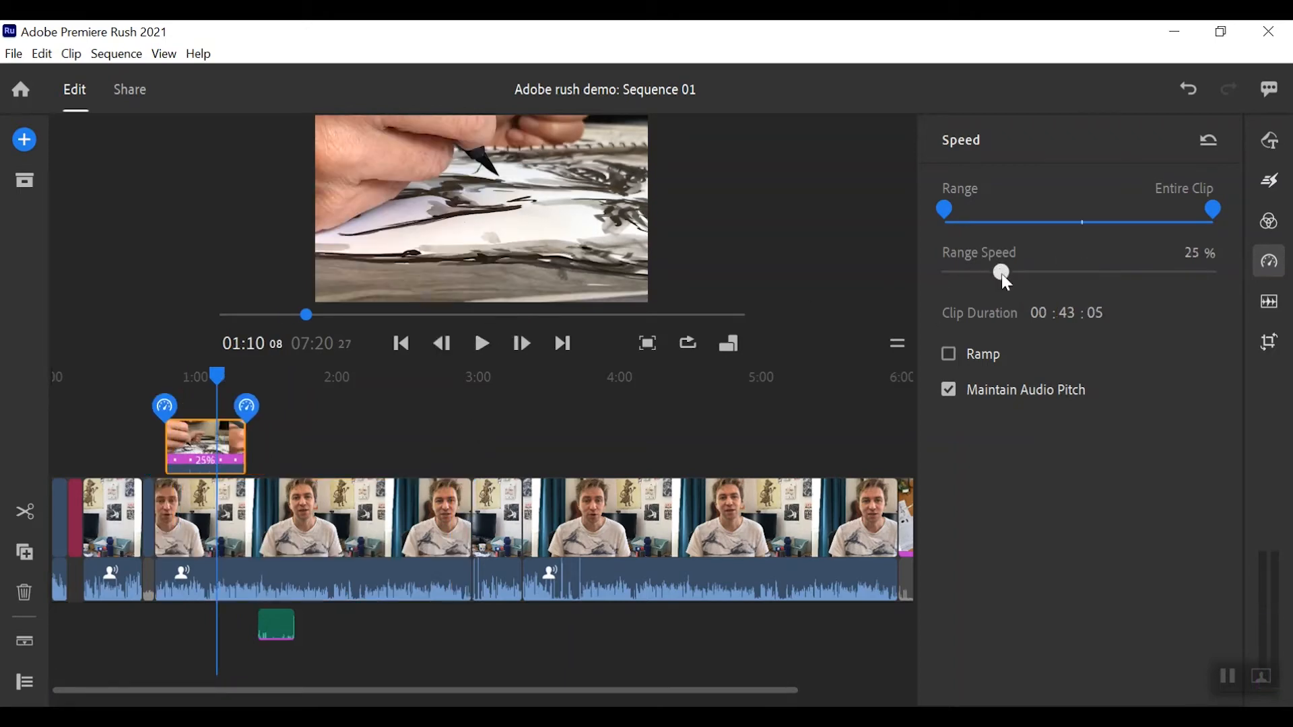
{"action": "left_click_drag", "start_coordinate": [1000, 271], "coordinate": [1038, 272]}
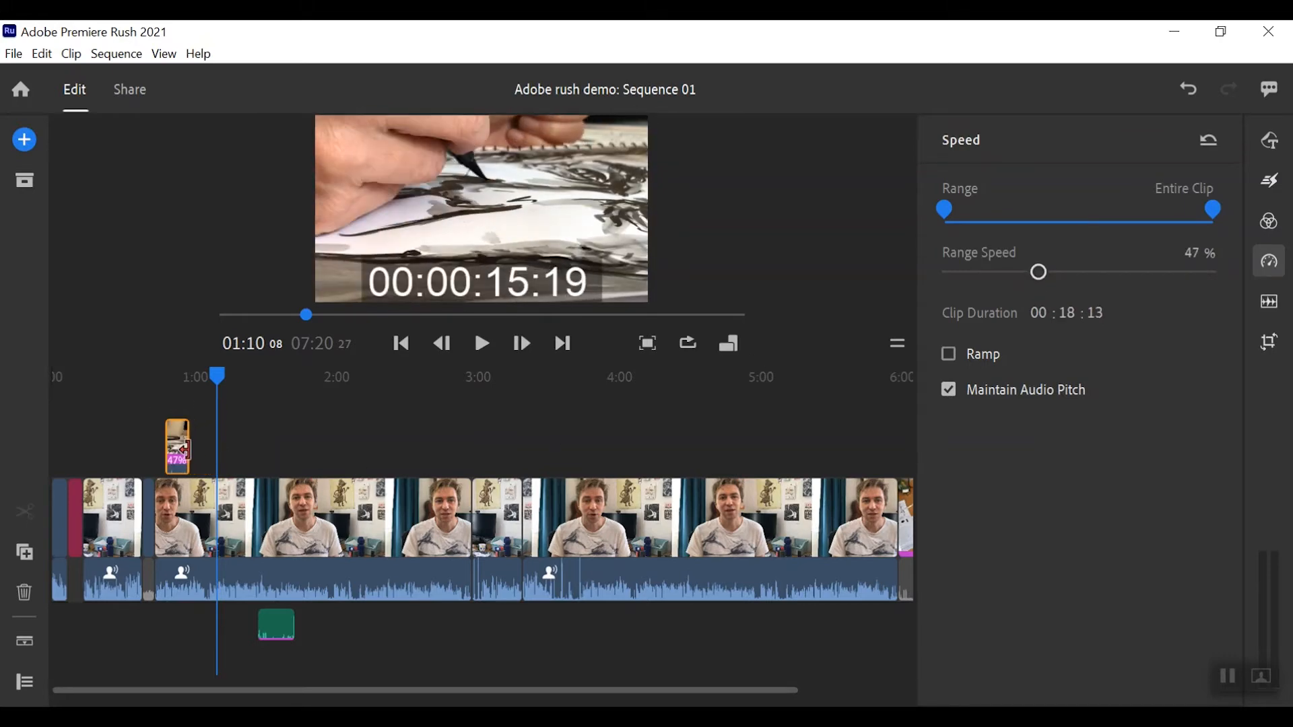
- Preview the overlay above the talking-head clip, then stop playback
{"action": "left_click", "coordinate": [176, 446]}
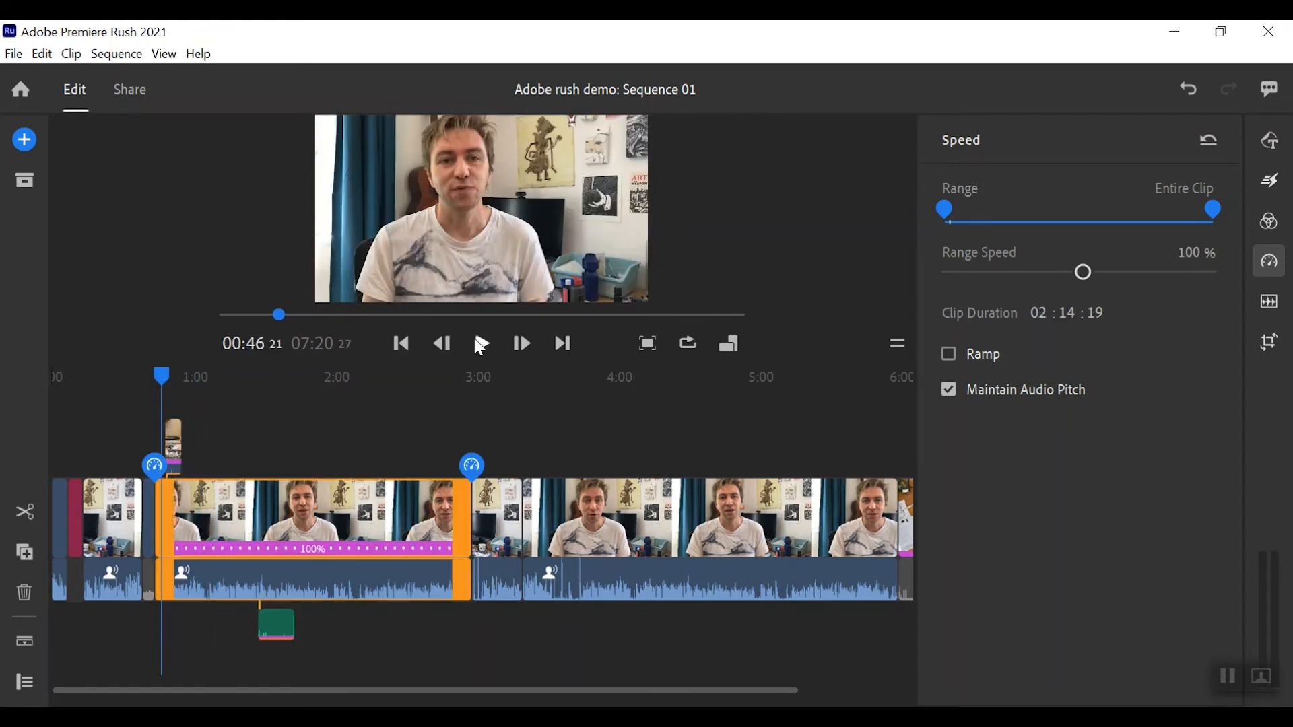
{"action": "left_click", "coordinate": [481, 344]}
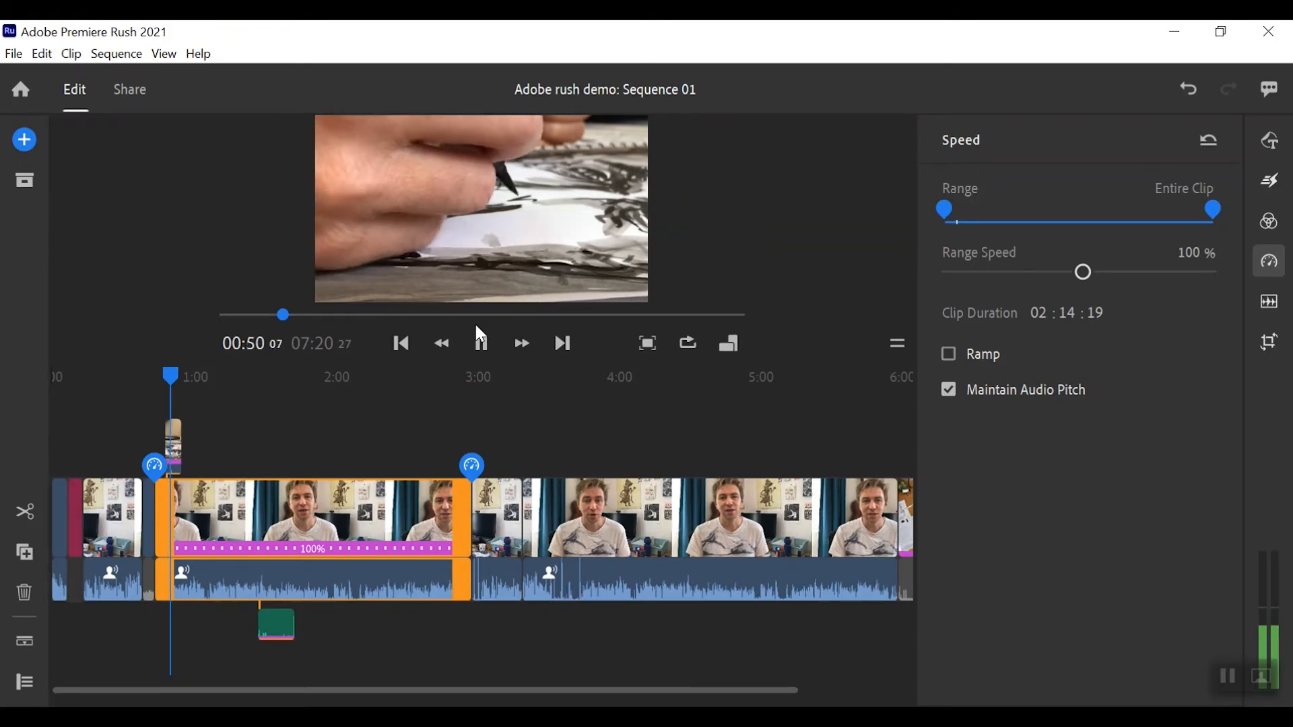
{"action": "left_click", "coordinate": [480, 344]}
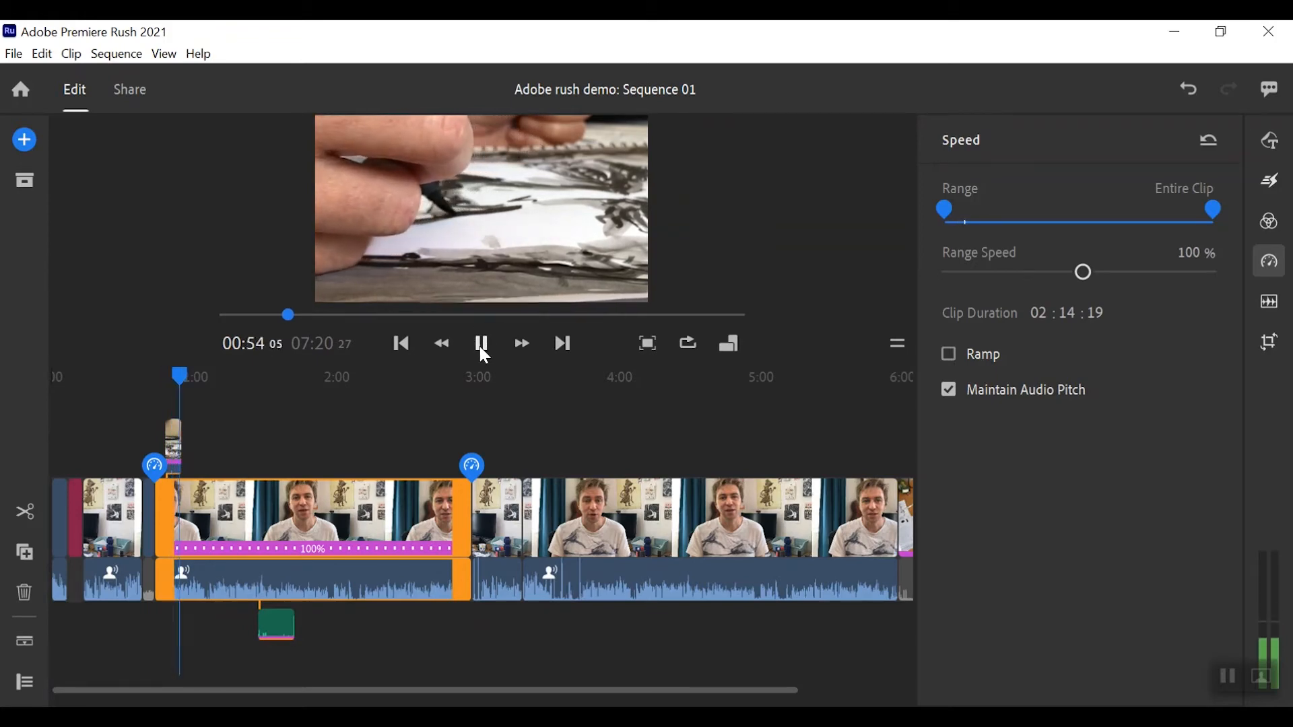
{"action": "left_click", "coordinate": [481, 343]}
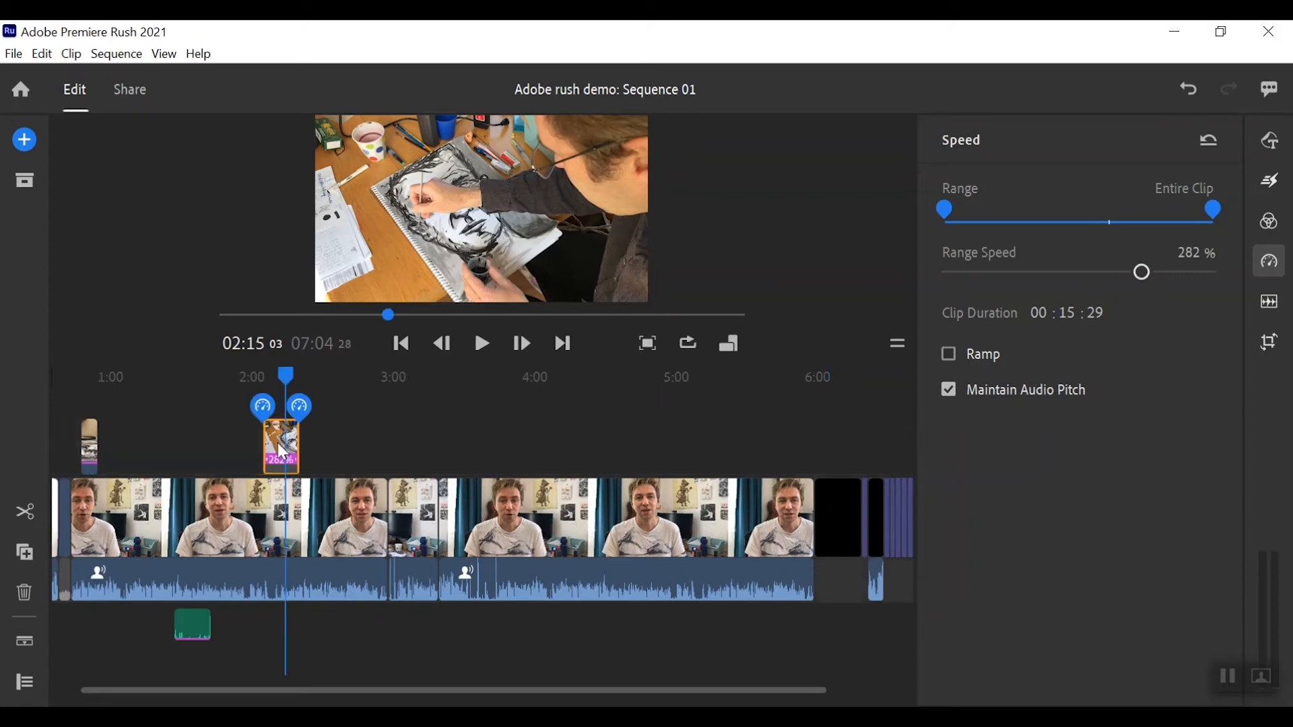
{"action": "mouse_move", "coordinate": [288, 379]}
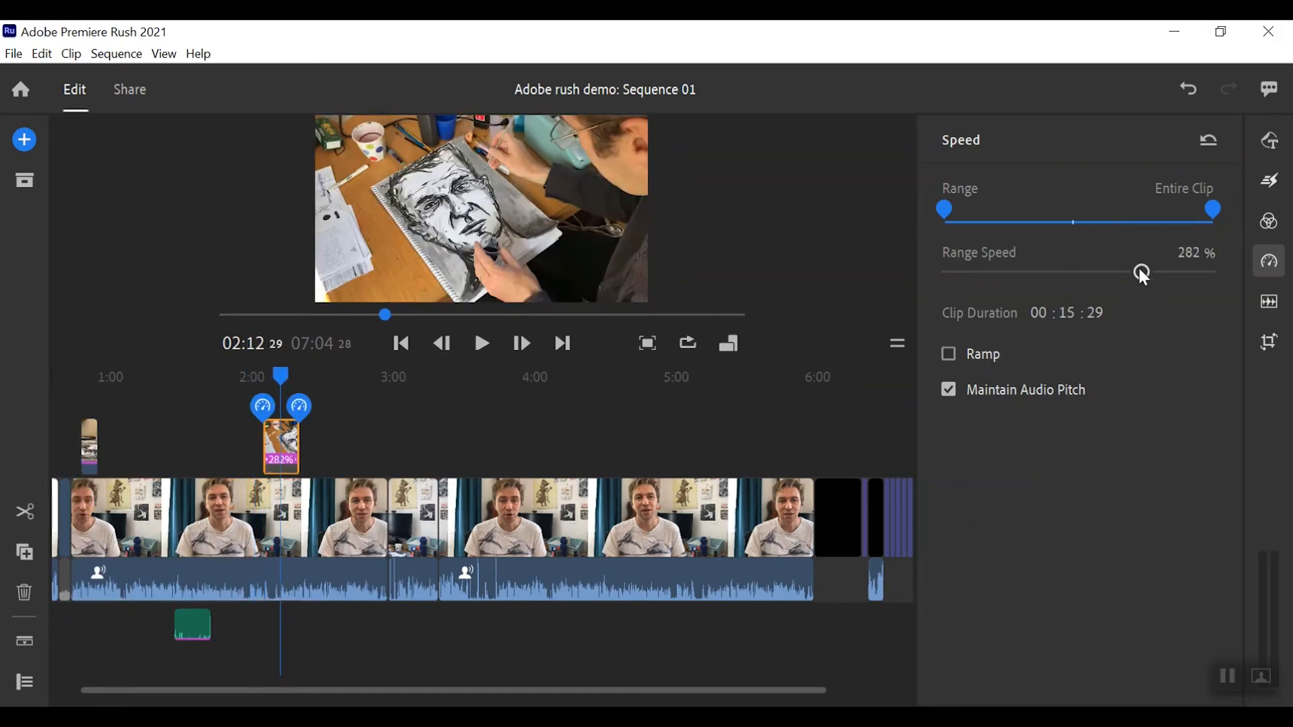
- Raise the second painting overlay near 2:10 from 300% to 325% speed
{"action": "left_click_drag", "start_coordinate": [1142, 272], "coordinate": [1139, 272]}
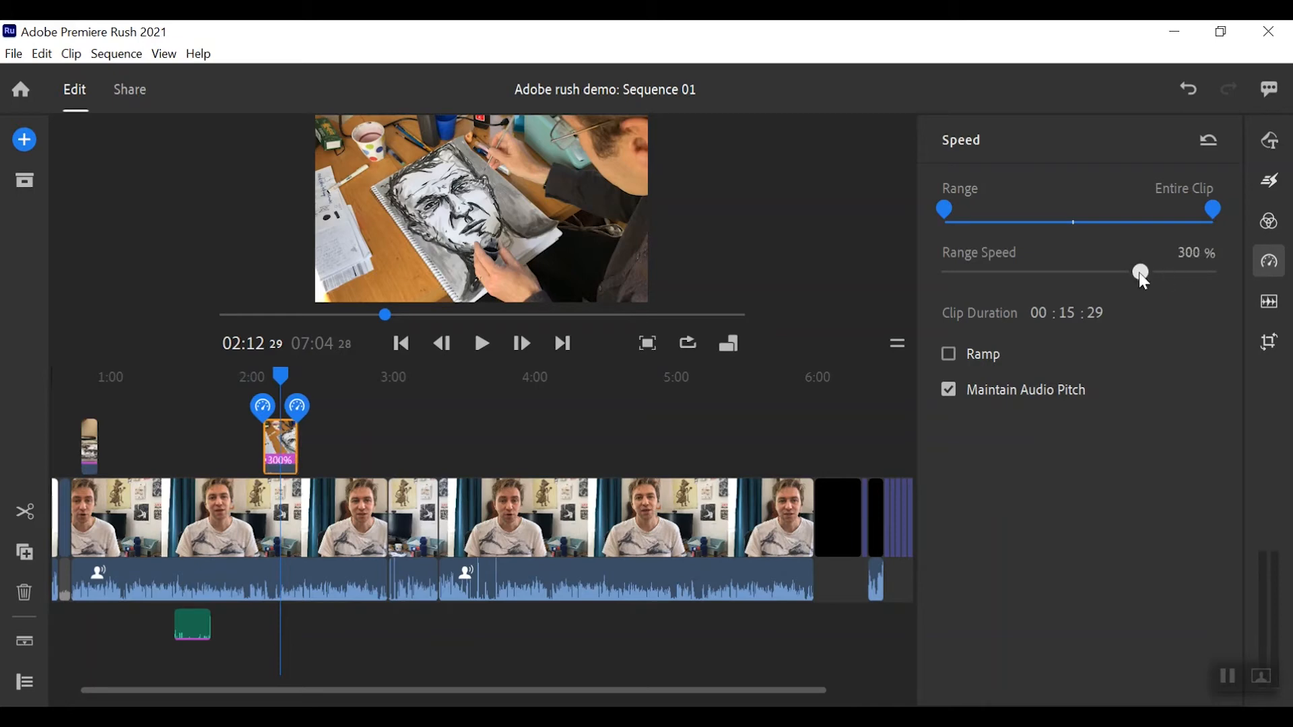
{"action": "left_click_drag", "start_coordinate": [1139, 272], "coordinate": [1144, 272]}
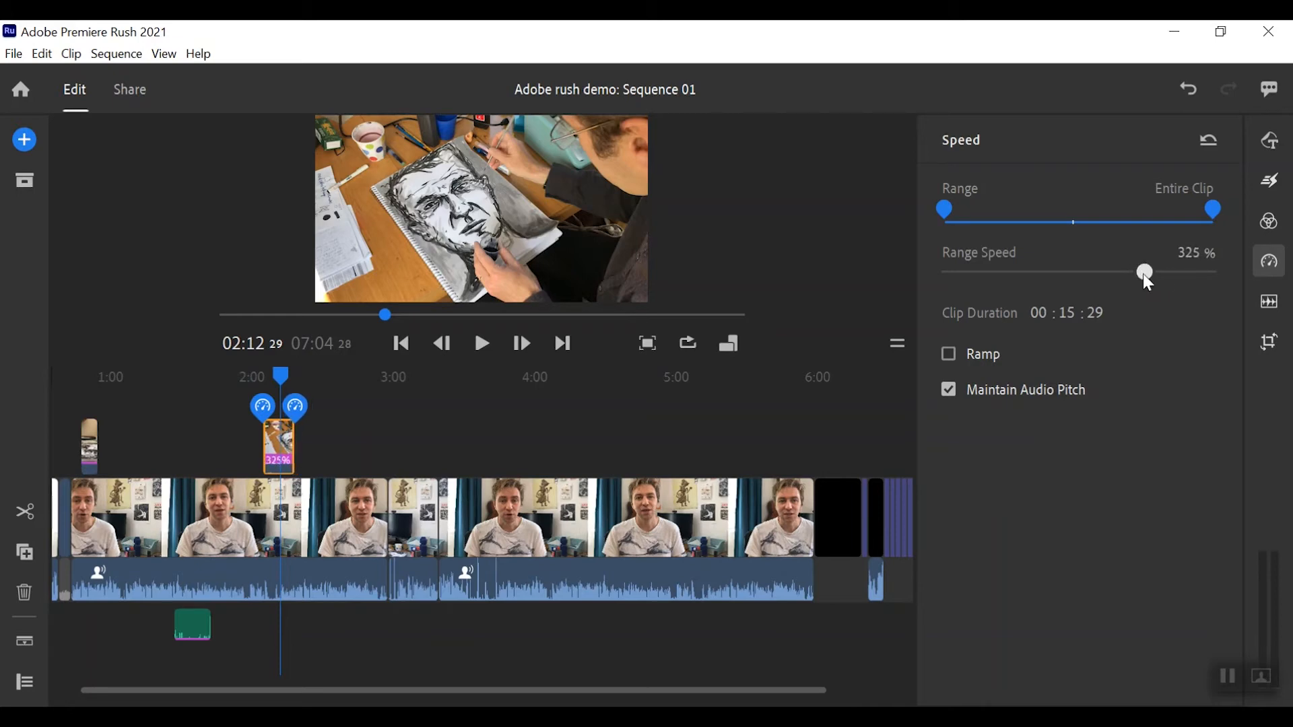
{"action": "left_click_drag", "start_coordinate": [1145, 271], "coordinate": [1150, 272]}
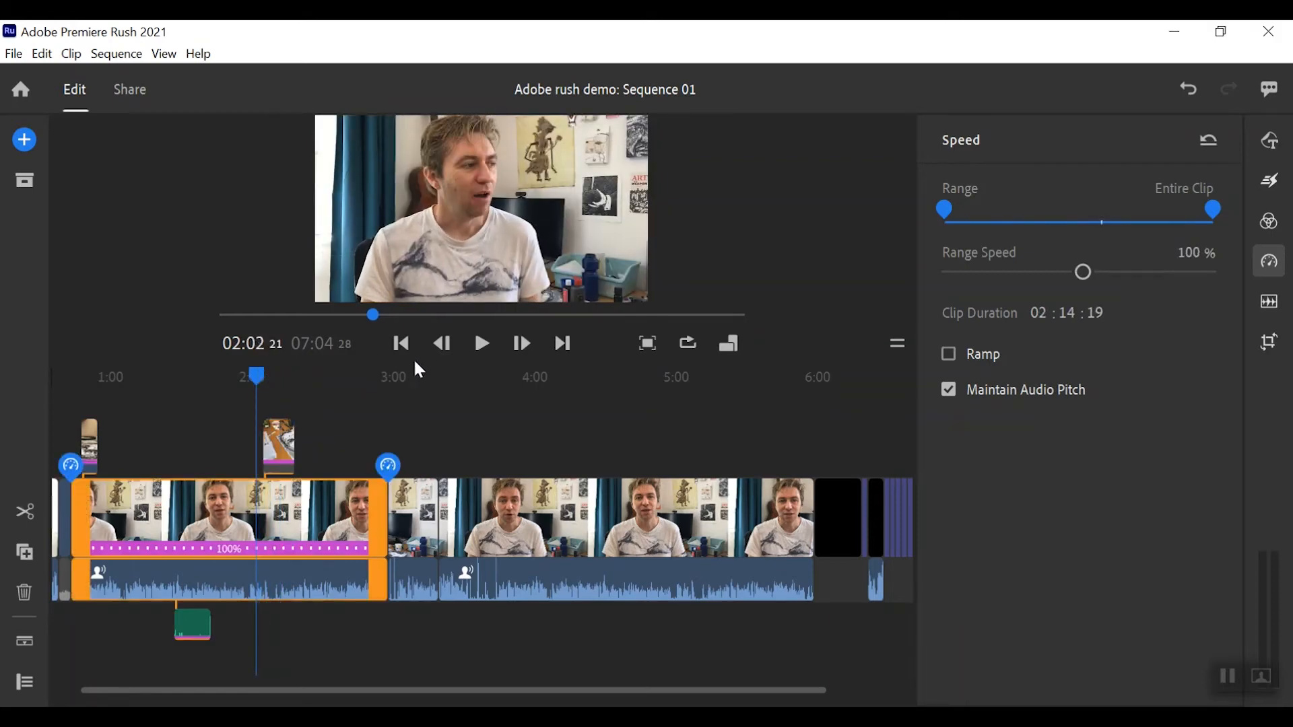
- Preview the sequence, then shift the 325% painting clip earlier to about 1:15
{"action": "left_click", "coordinate": [481, 343]}
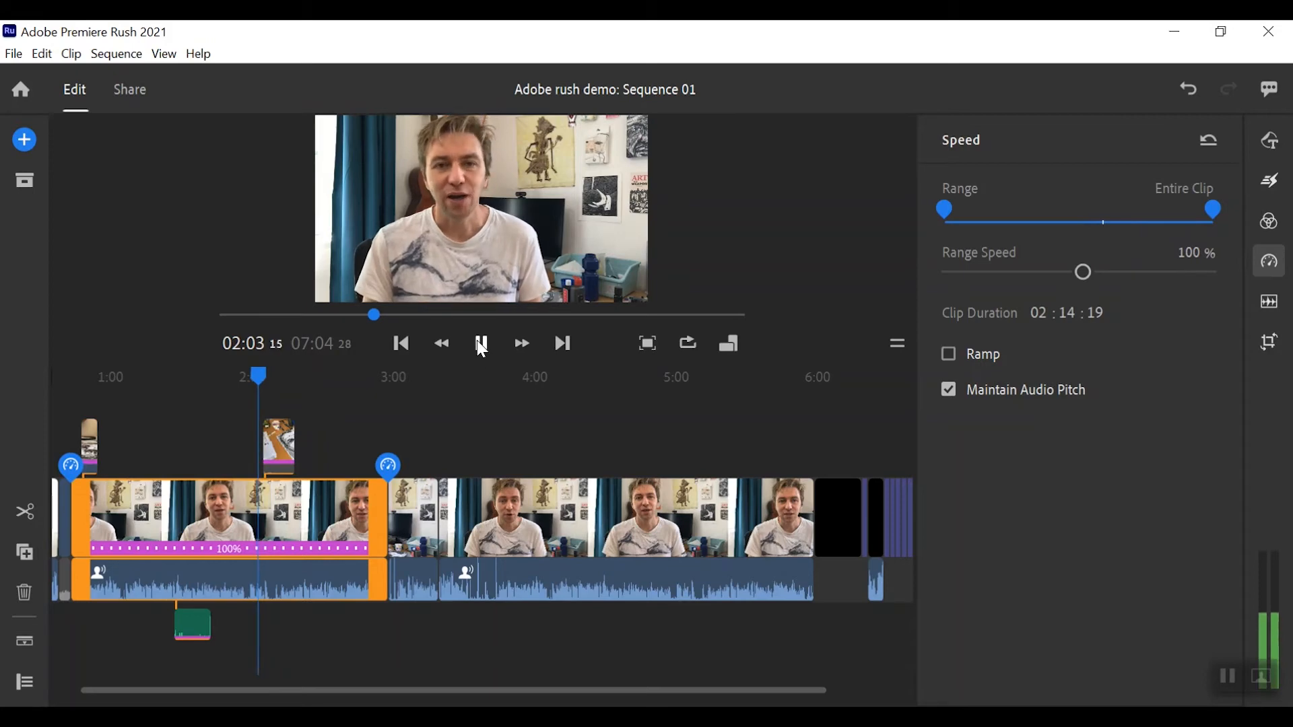
{"action": "left_click", "coordinate": [480, 344]}
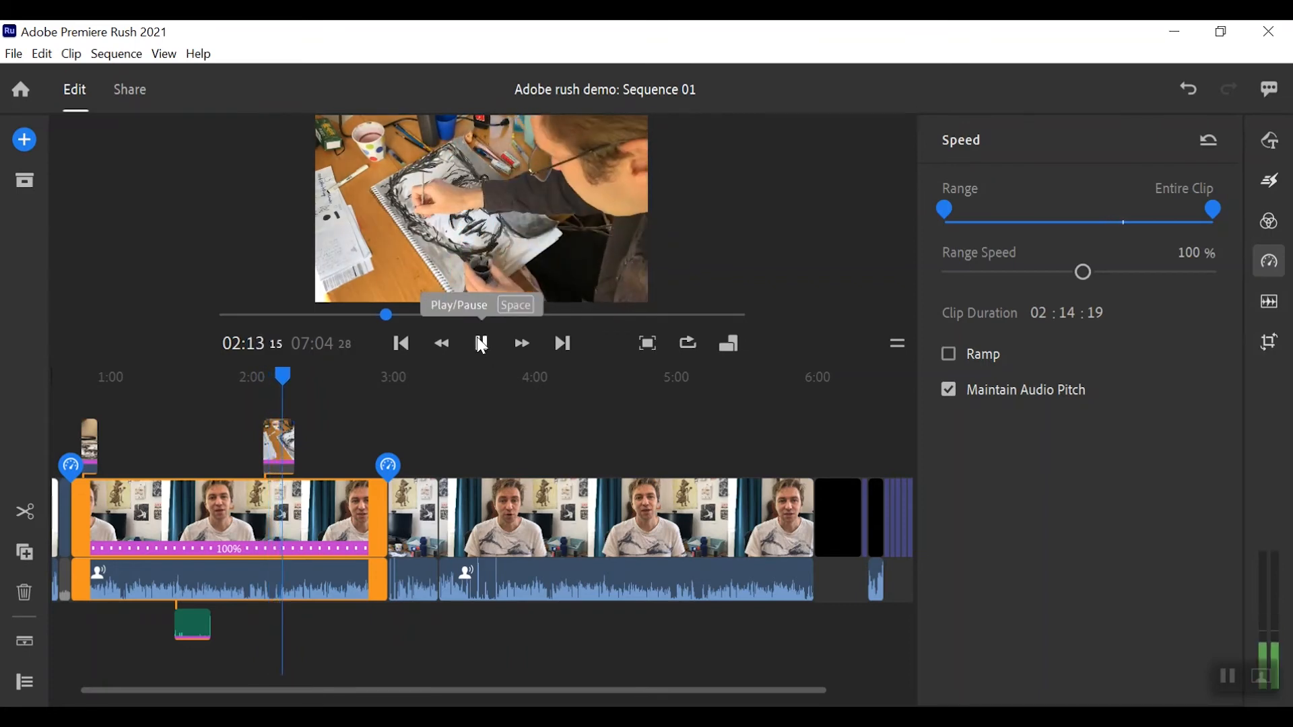
{"action": "left_click", "coordinate": [481, 343]}
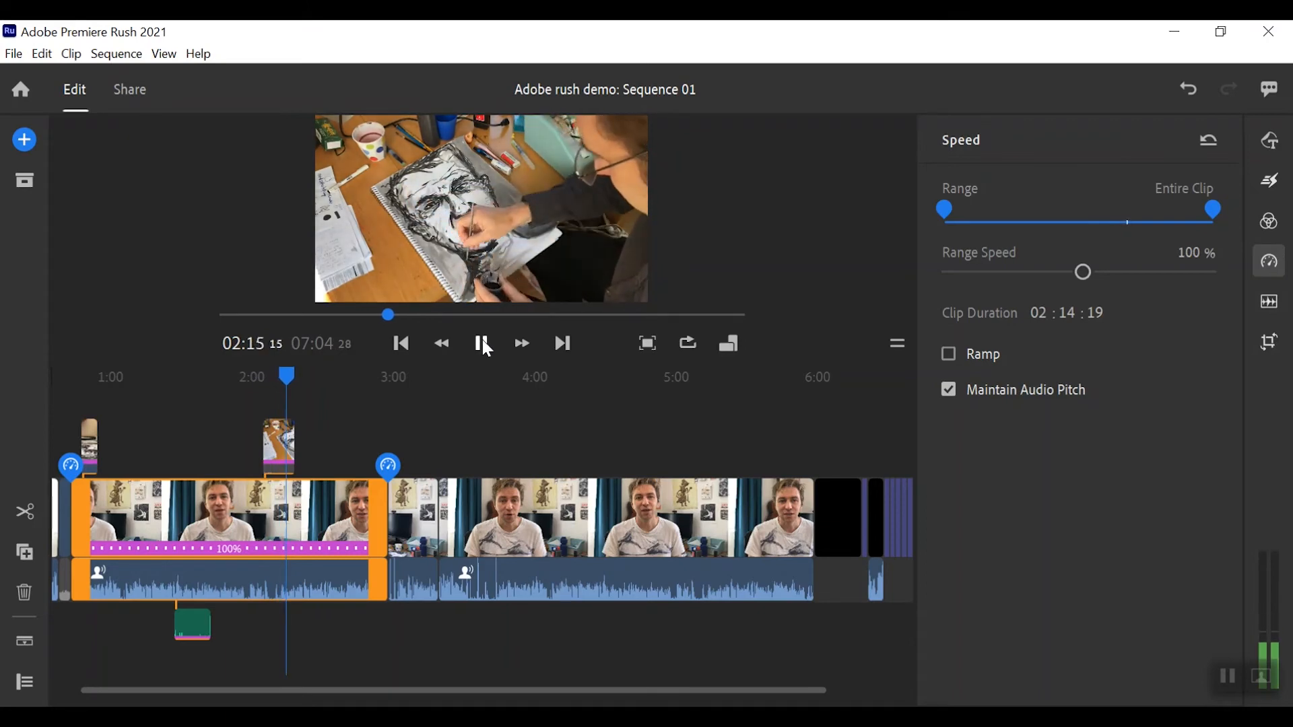
{"action": "left_click", "coordinate": [481, 342]}
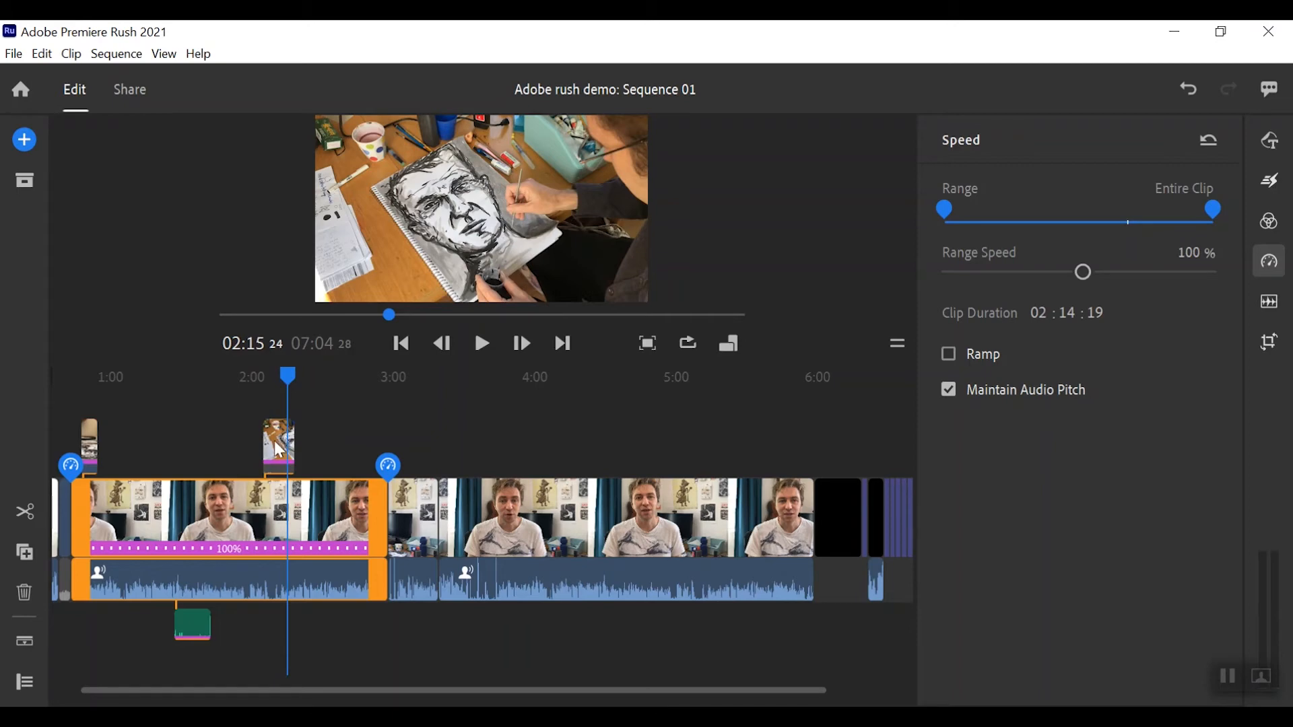
{"action": "left_click_drag", "start_coordinate": [1084, 271], "coordinate": [1150, 271]}
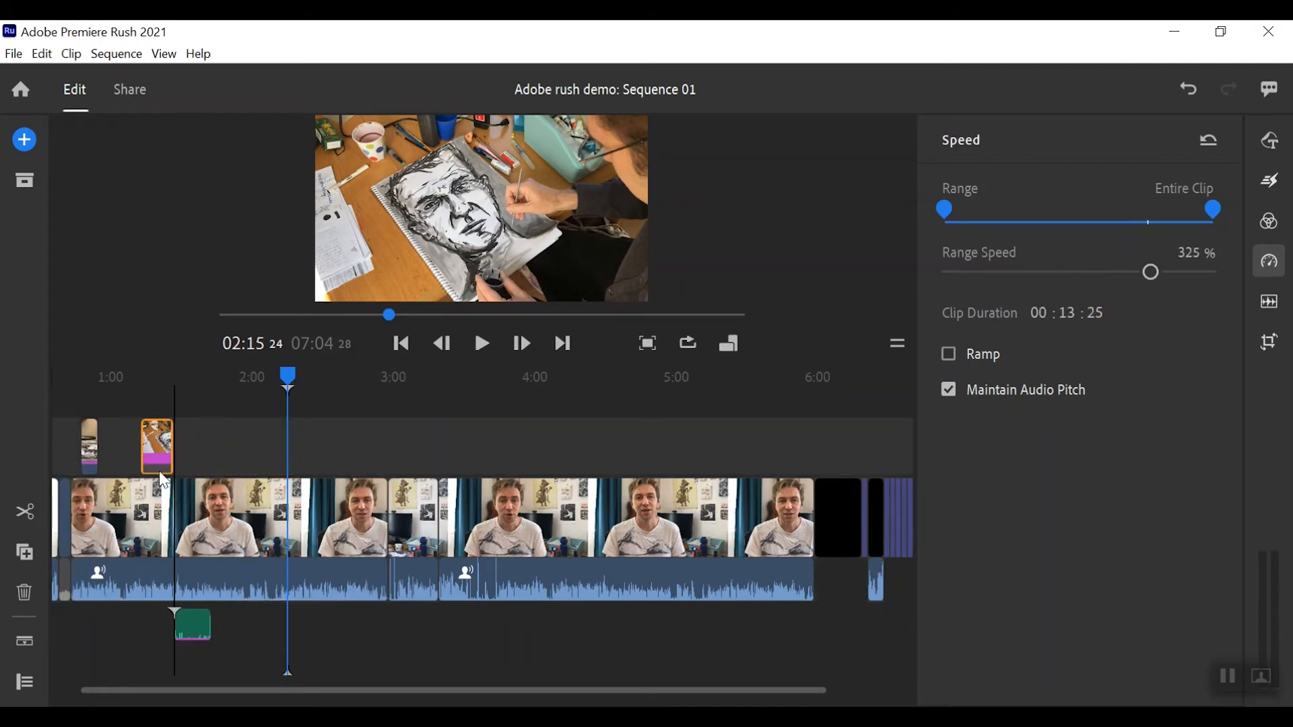
{"action": "left_click", "coordinate": [157, 447]}
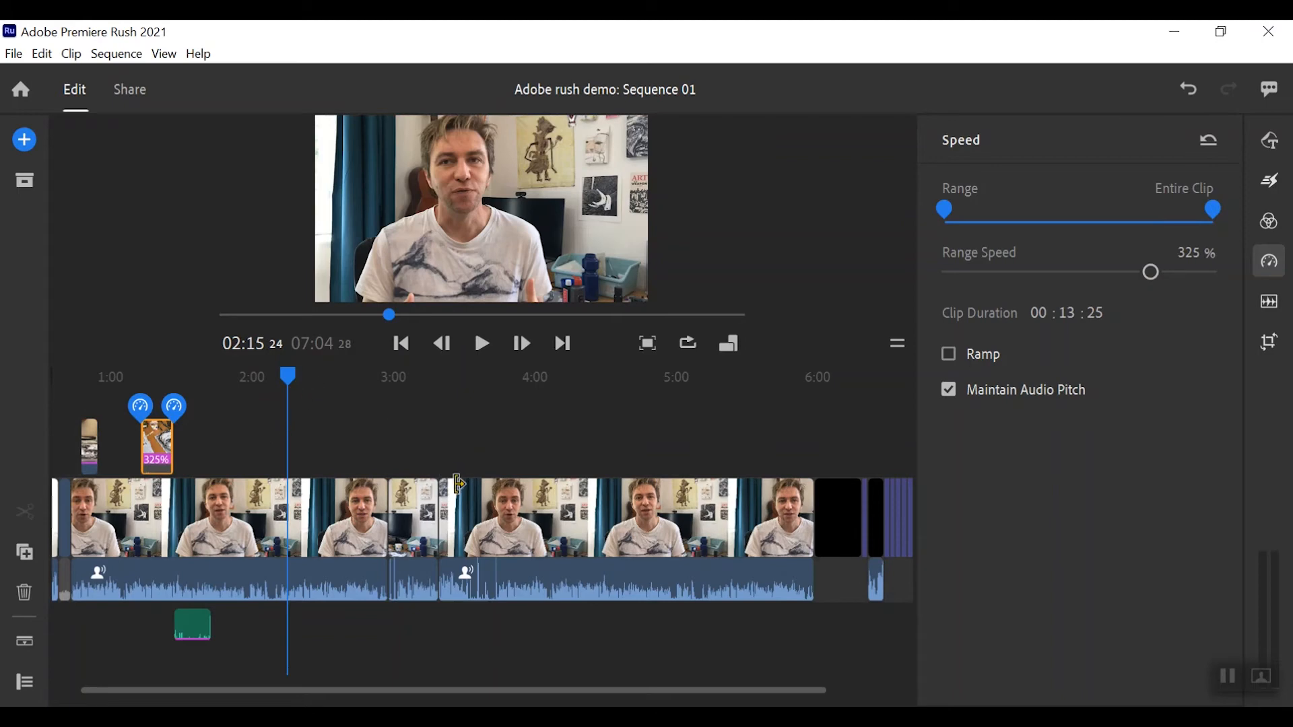
{"action": "mouse_move", "coordinate": [471, 441]}
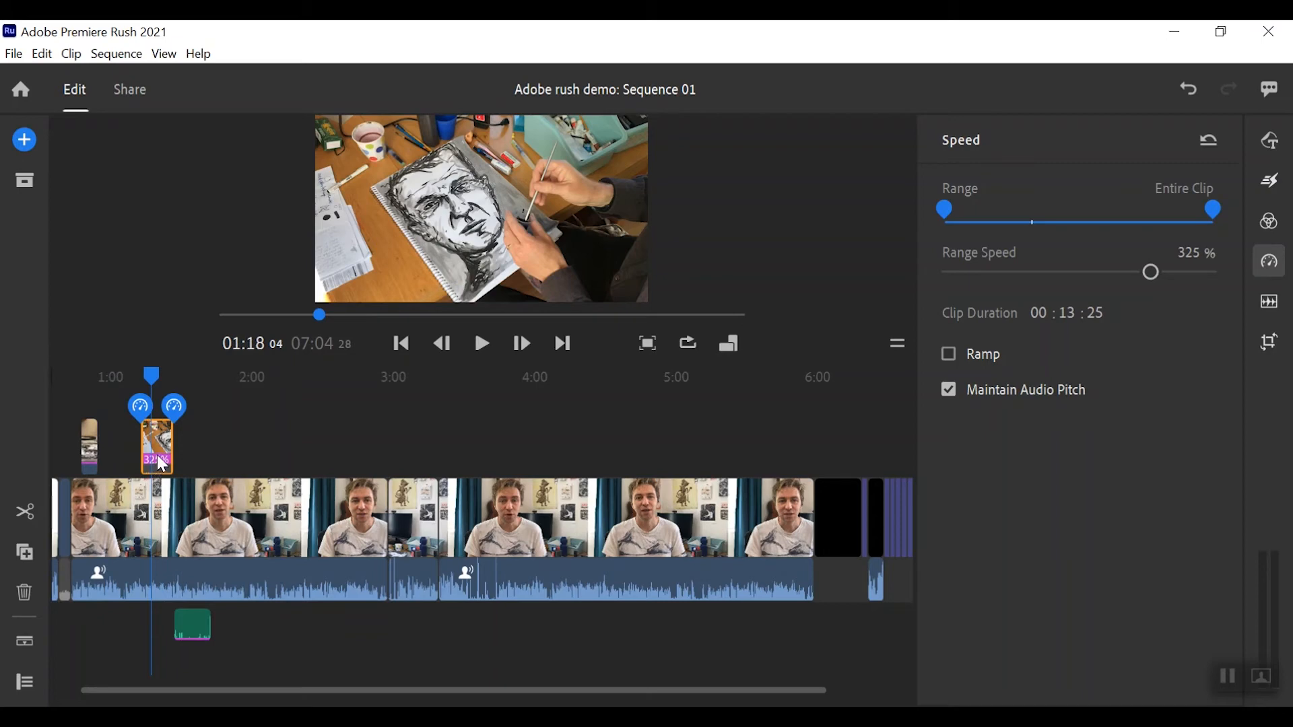
{"action": "right_click", "coordinate": [156, 446]}
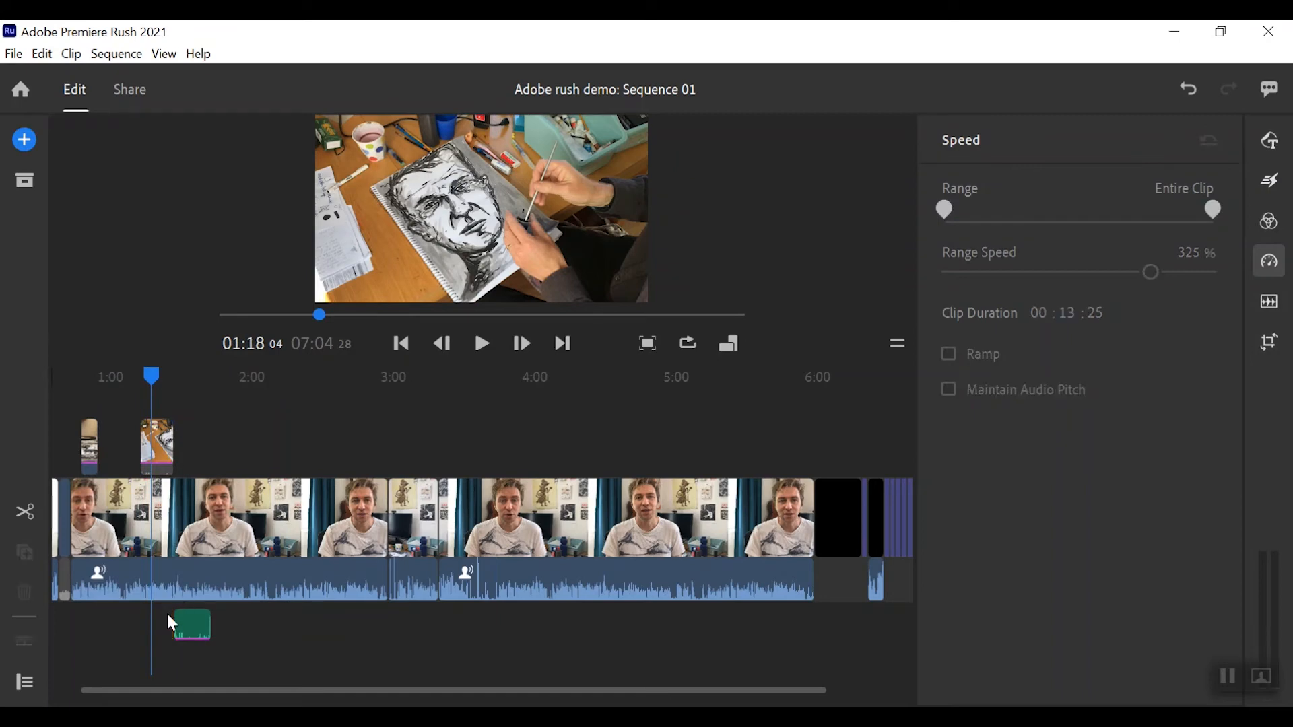
- Mute the painting clips' audio and return the playhead to the clip's start
{"action": "left_click", "coordinate": [948, 389]}
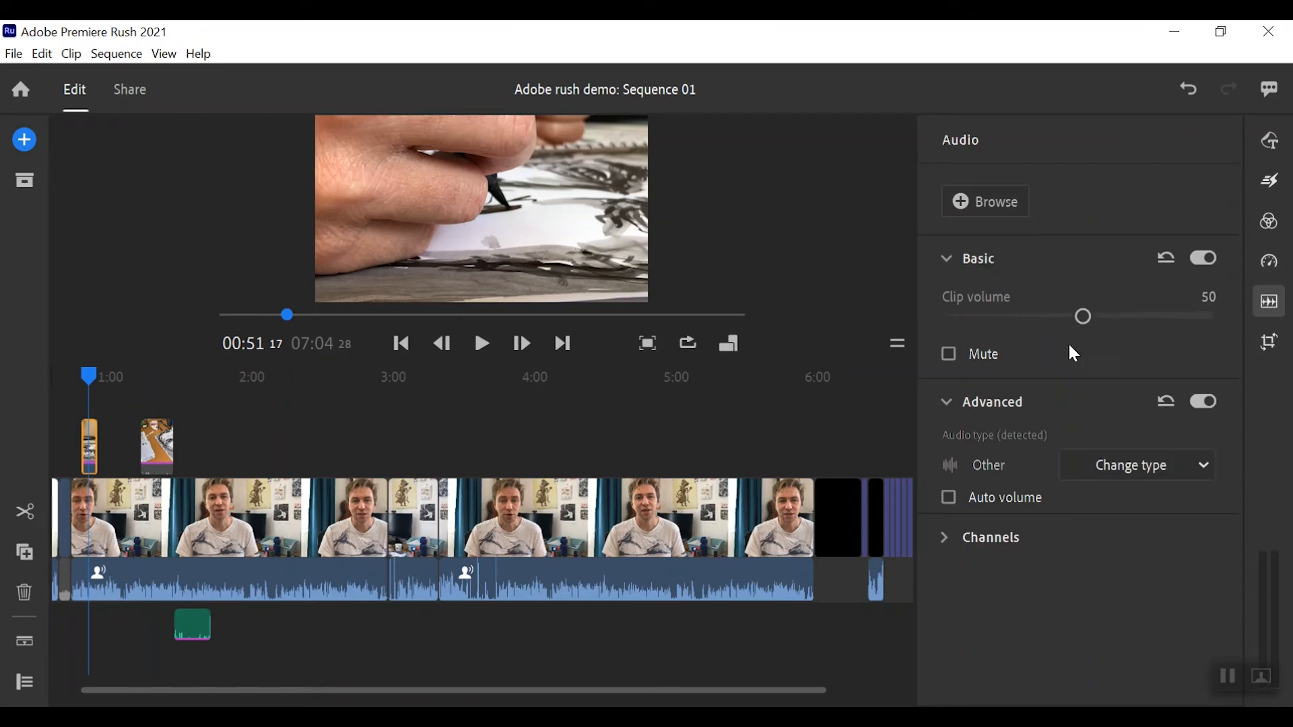
{"action": "left_click", "coordinate": [948, 354]}
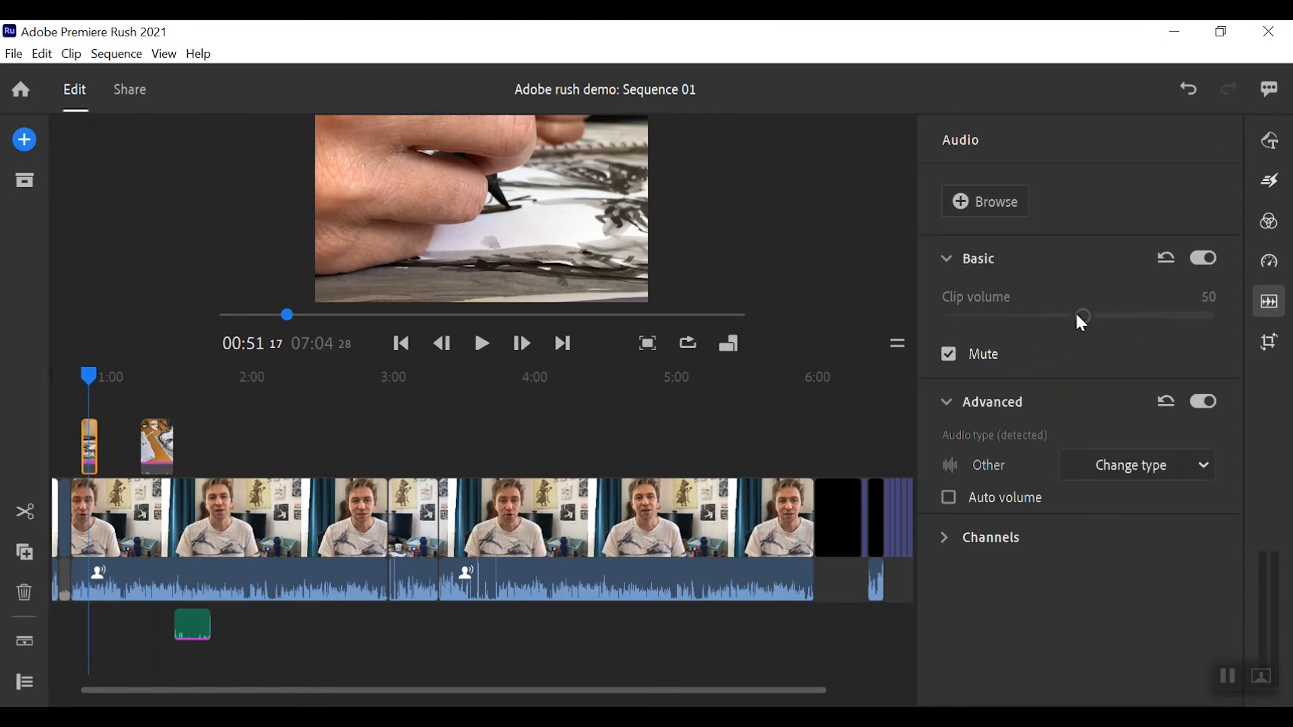
{"action": "mouse_move", "coordinate": [1089, 443]}
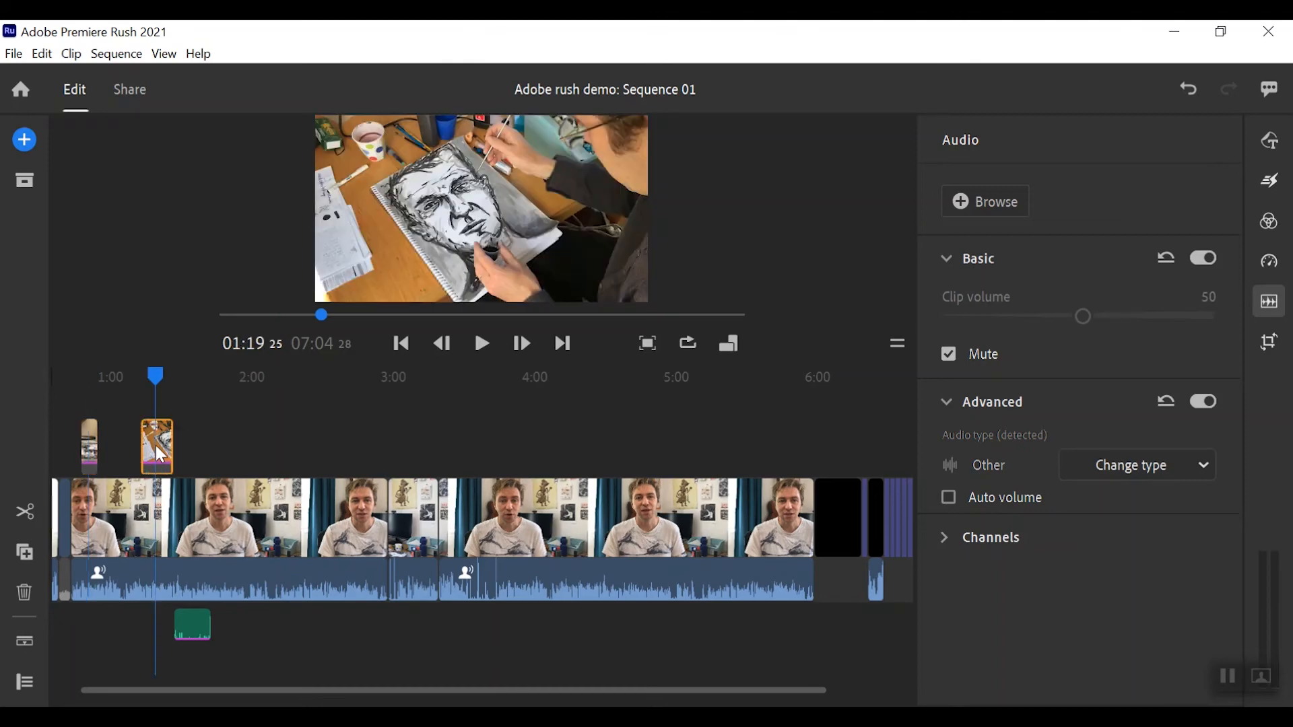
{"action": "left_click_drag", "start_coordinate": [155, 377], "coordinate": [149, 377]}
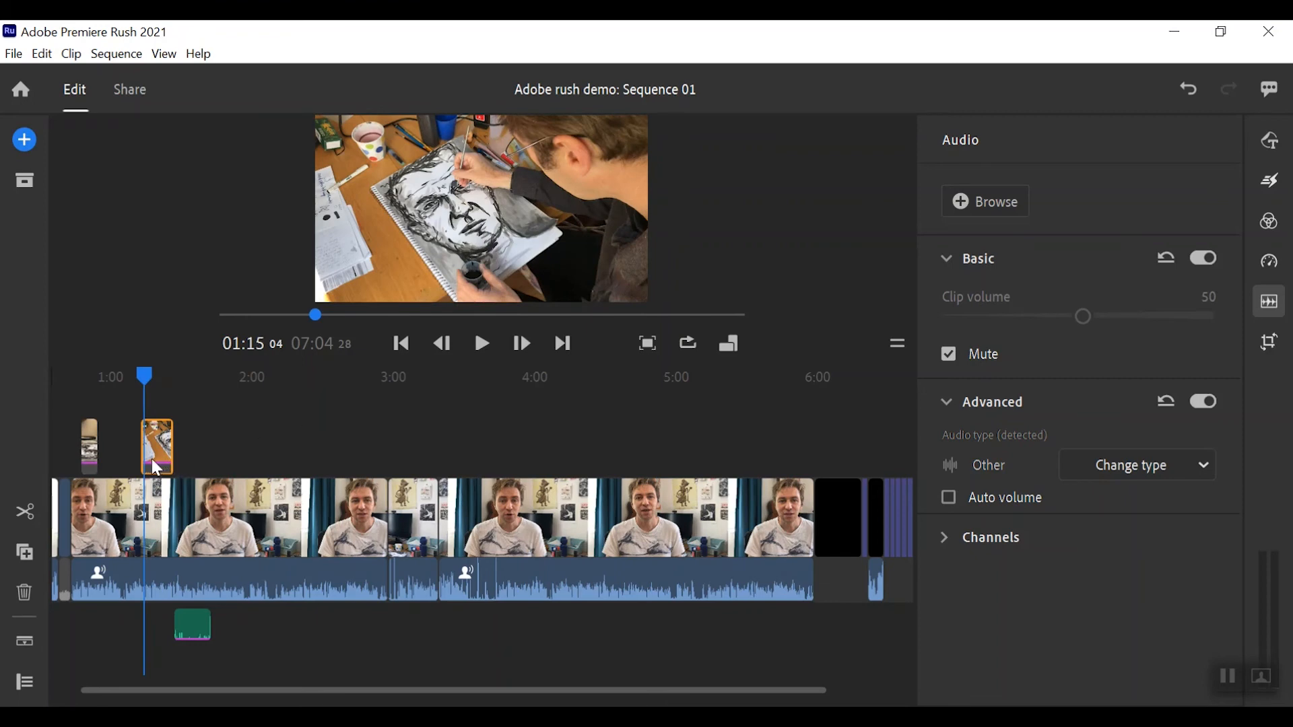
{"action": "mouse_move", "coordinate": [1291, 249]}
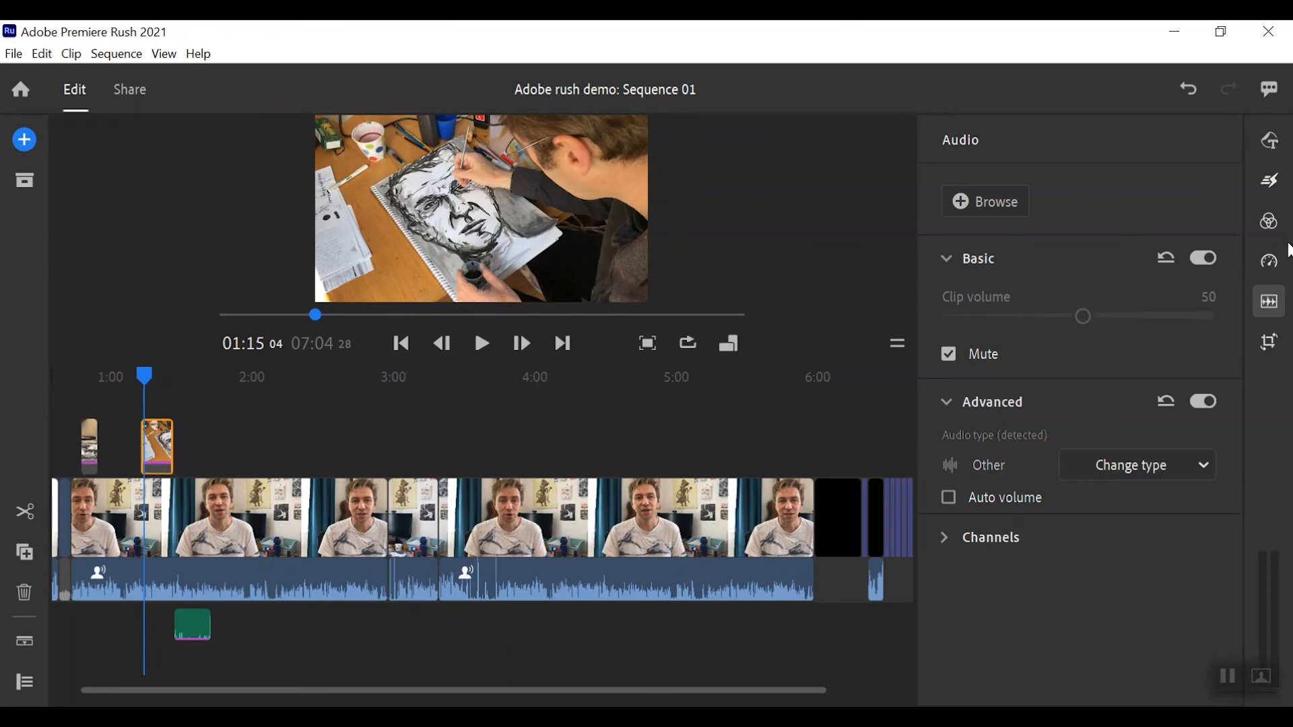
- Apply a 0.67-second Dissolve to the painting clip near 1:15 and preview it
{"action": "left_click", "coordinate": [1270, 179]}
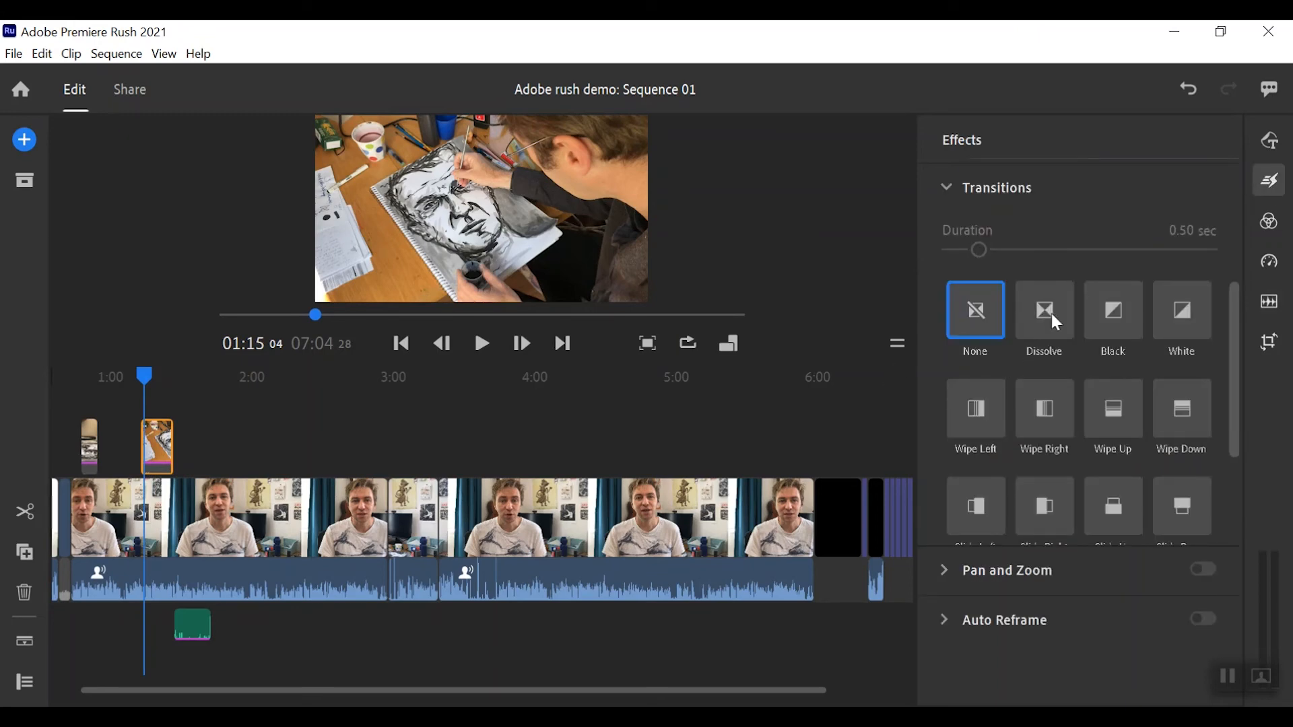
{"action": "left_click", "coordinate": [1044, 309]}
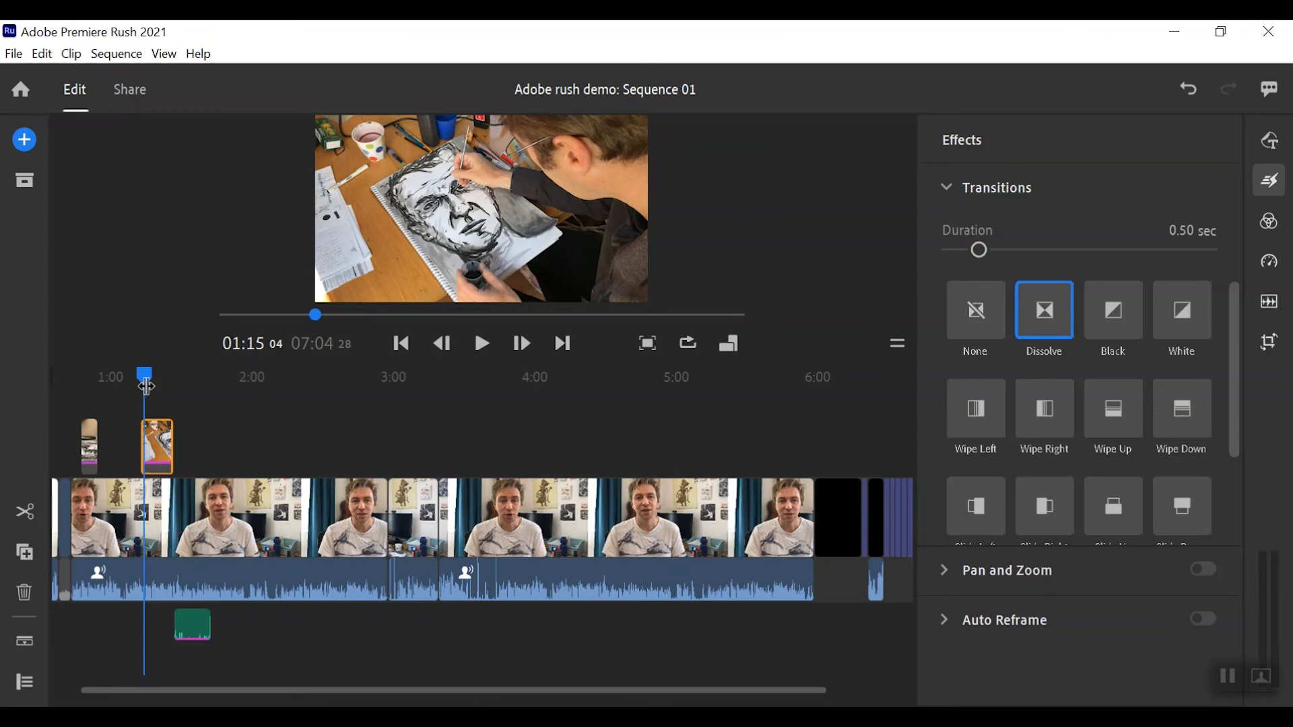
{"action": "left_click_drag", "start_coordinate": [144, 377], "coordinate": [162, 377]}
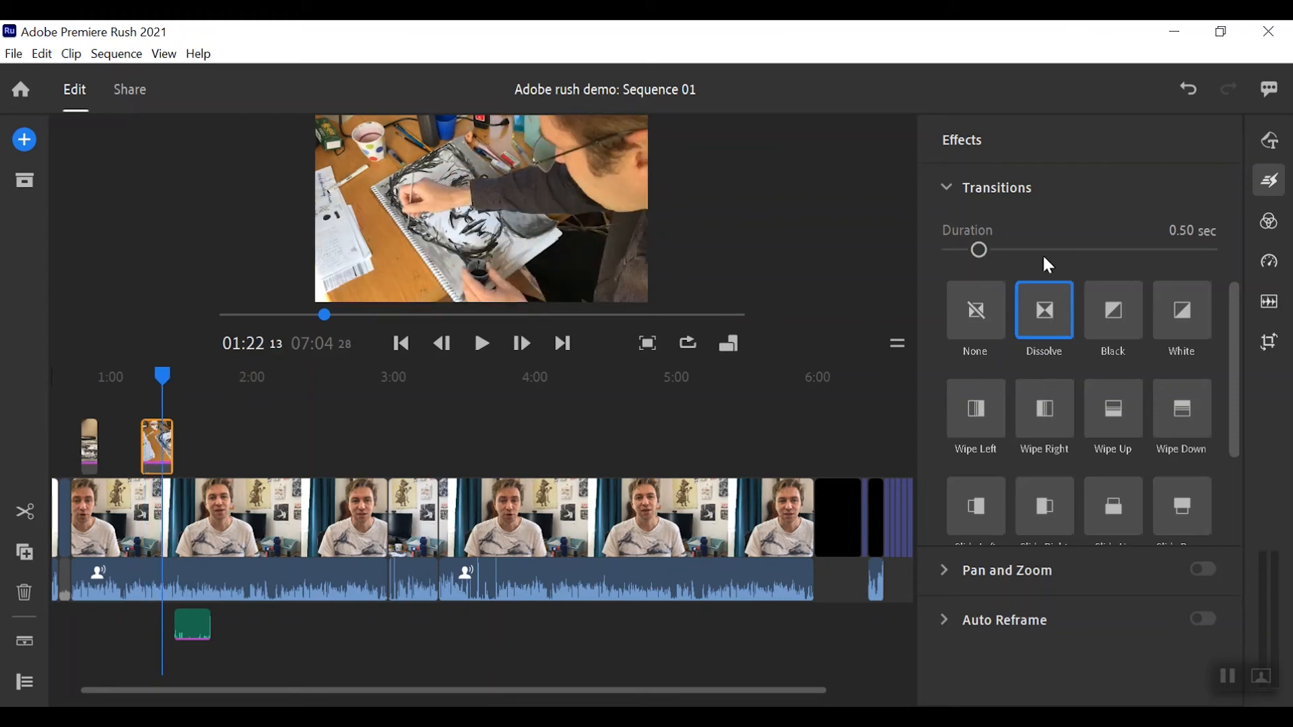
{"action": "left_click_drag", "start_coordinate": [978, 249], "coordinate": [989, 250]}
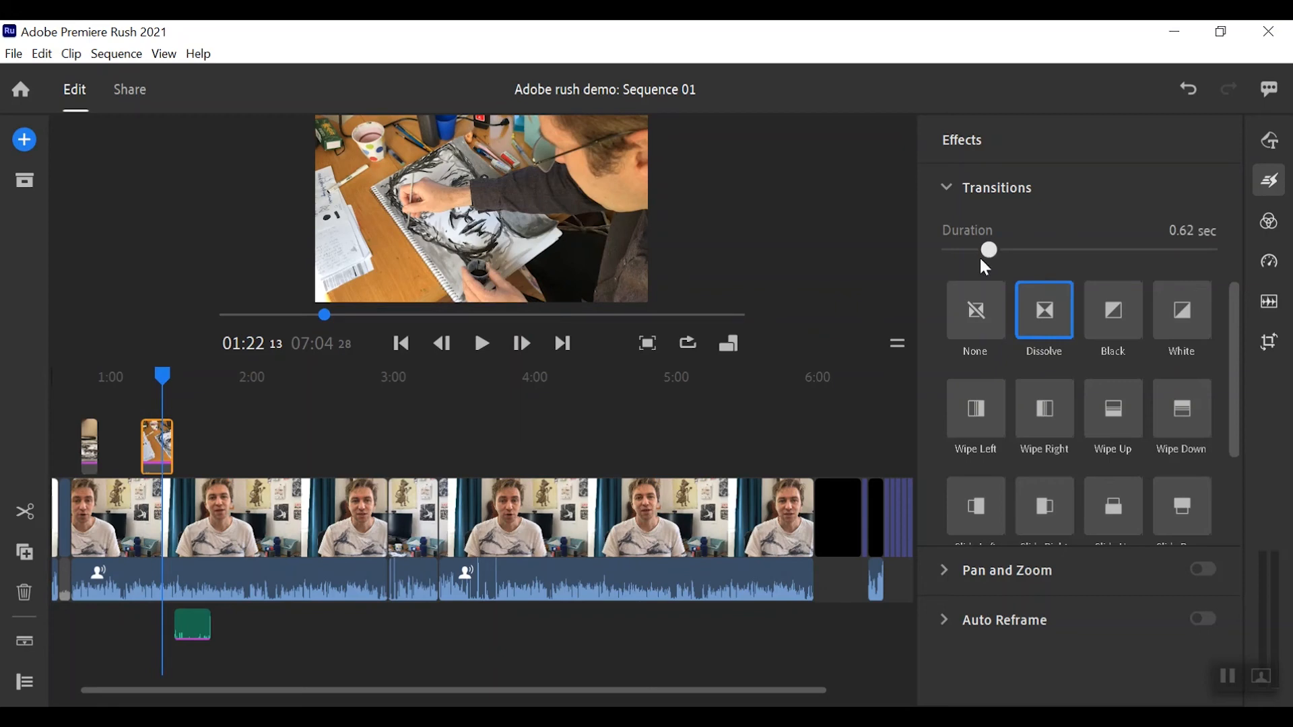
{"action": "left_click_drag", "start_coordinate": [988, 249], "coordinate": [994, 249]}
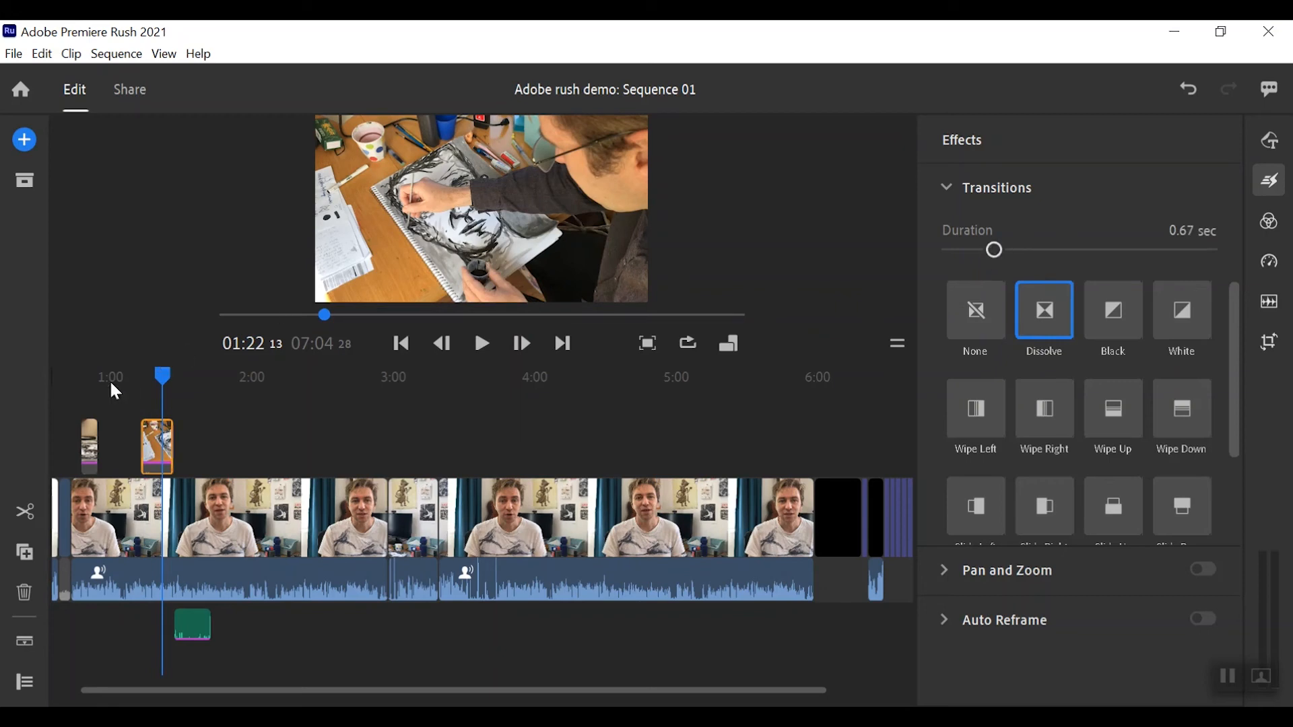
{"action": "left_click_drag", "start_coordinate": [162, 377], "coordinate": [143, 377]}
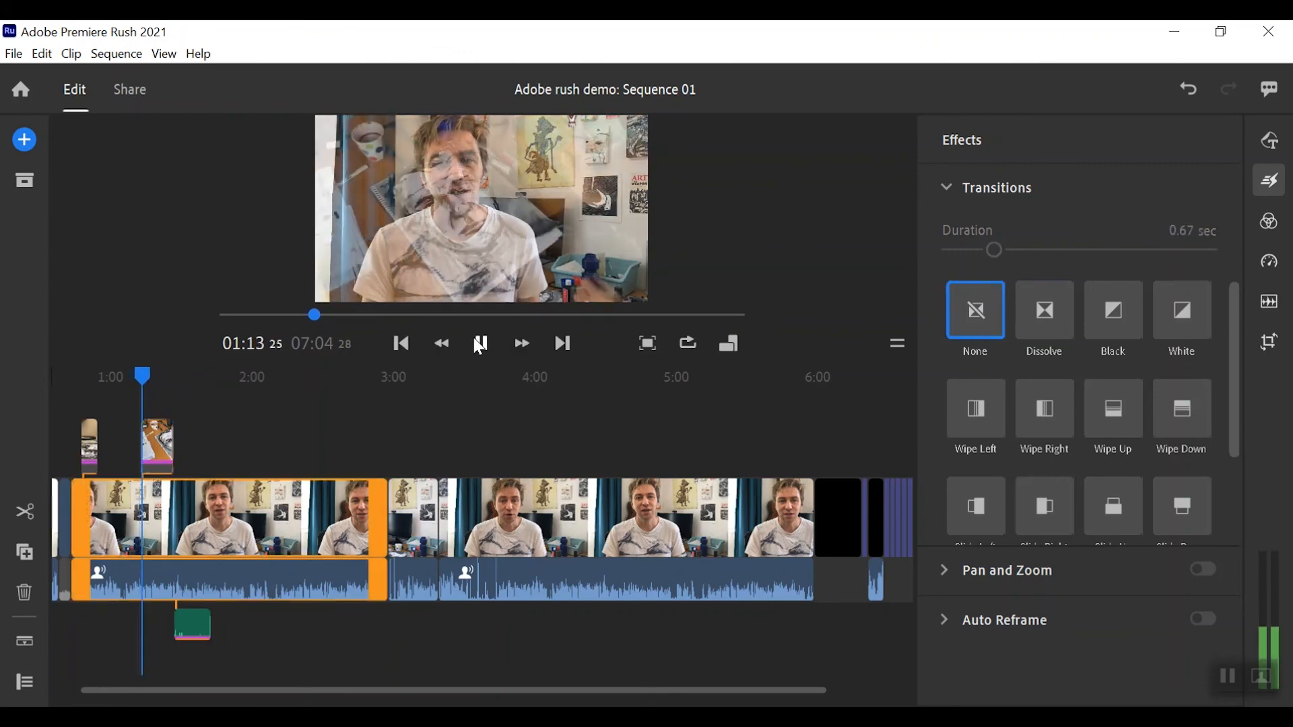
{"action": "left_click", "coordinate": [480, 343]}
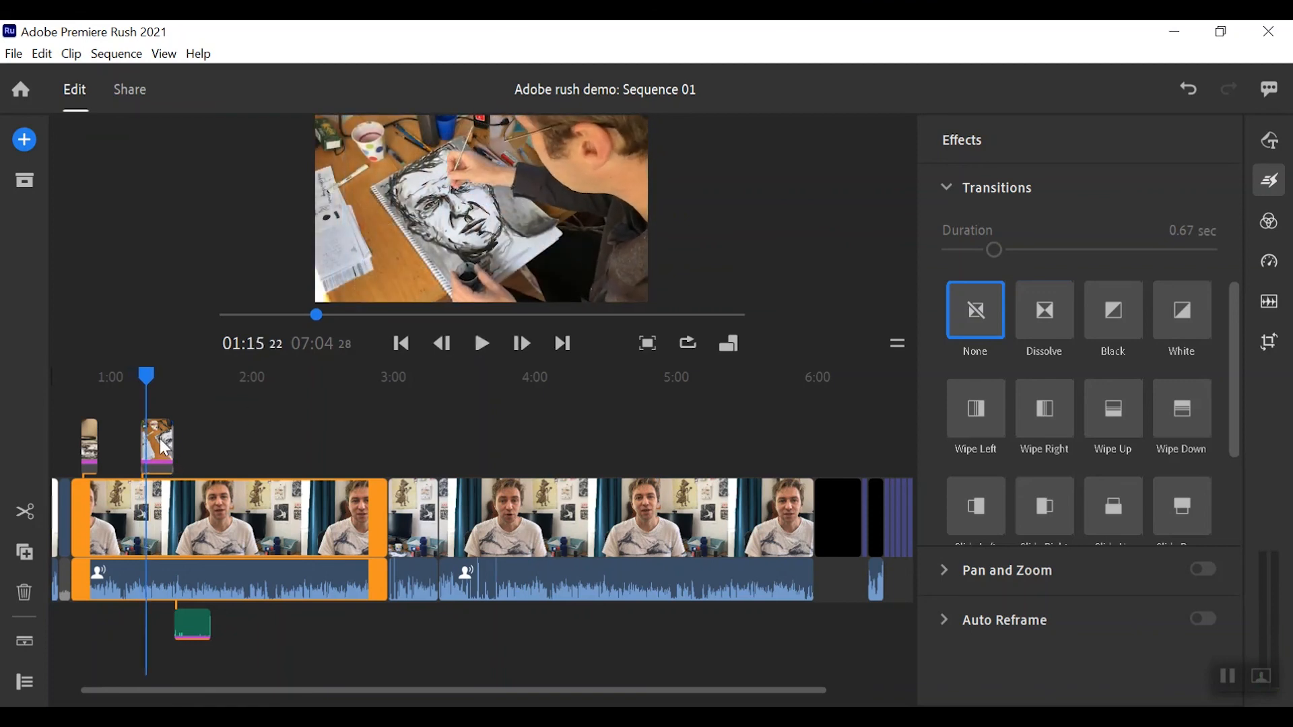
- Replace the dissolve with a 0.50-second Push Left transition and preview it
{"action": "scroll", "scroll_direction": "down", "scroll_amount": 3}
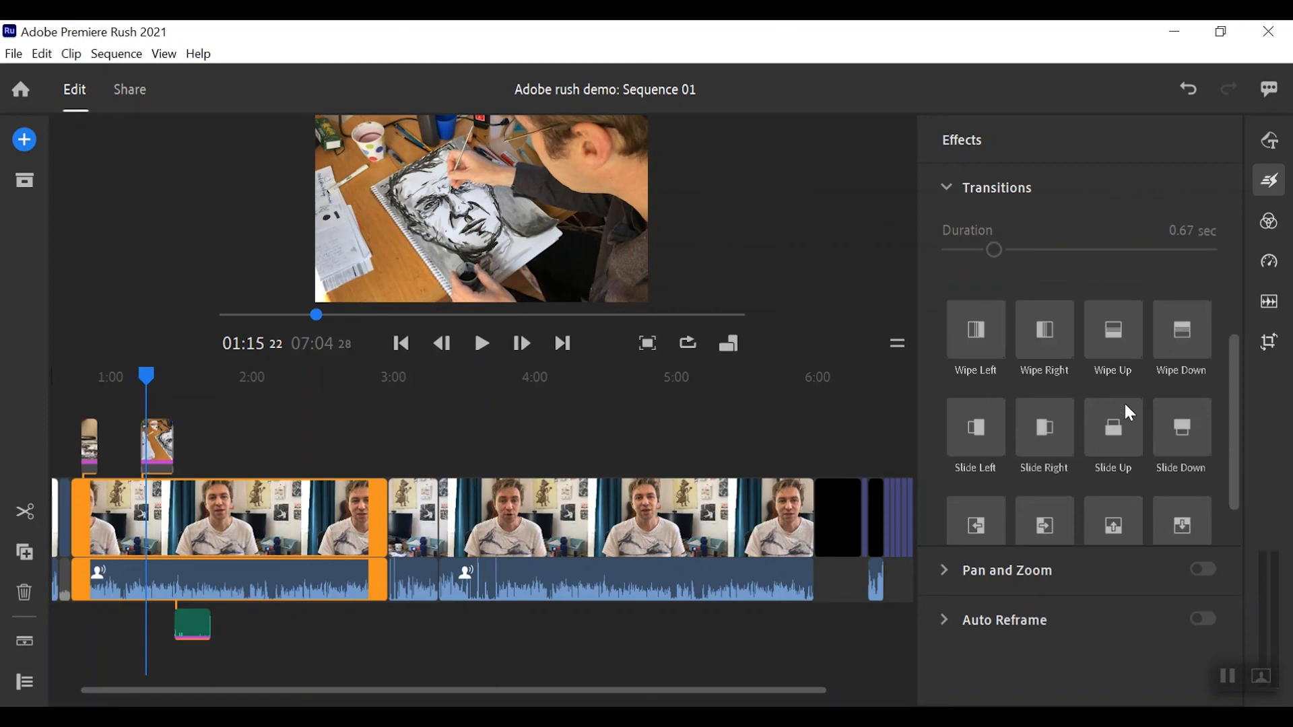
{"action": "mouse_move", "coordinate": [1054, 444]}
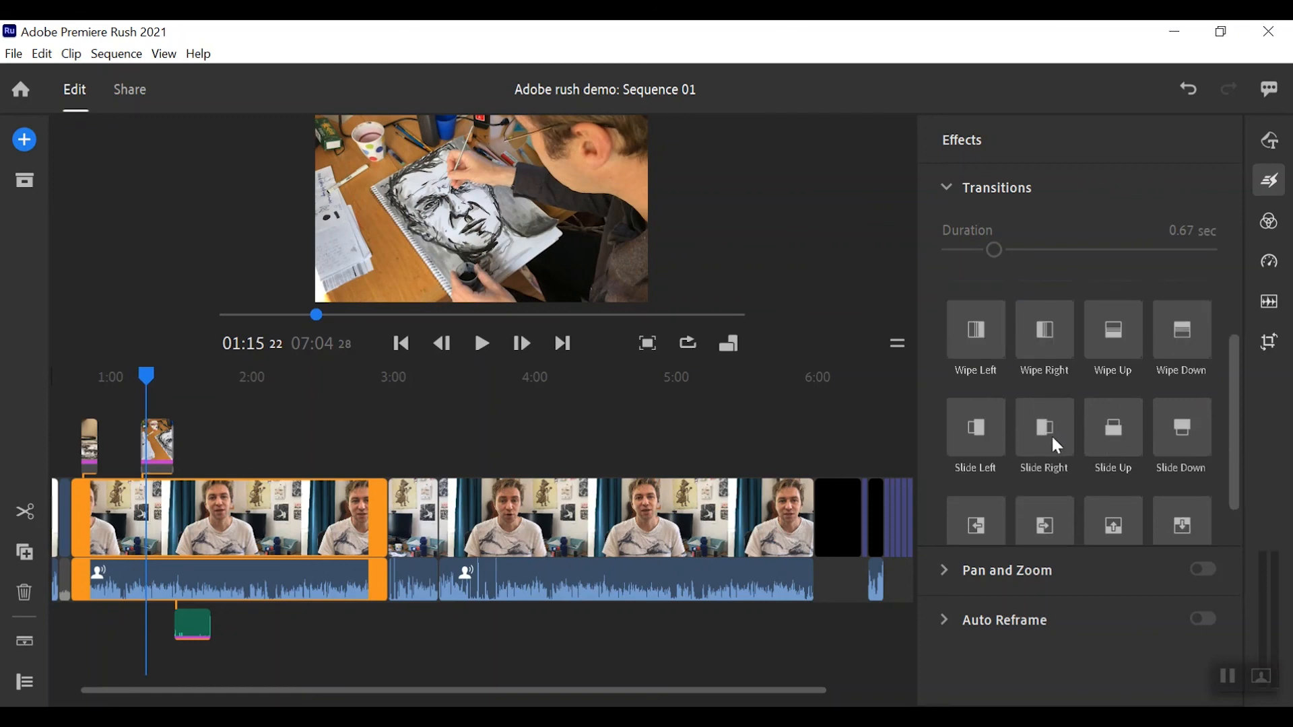
{"action": "scroll", "scroll_direction": "down", "scroll_amount": 3}
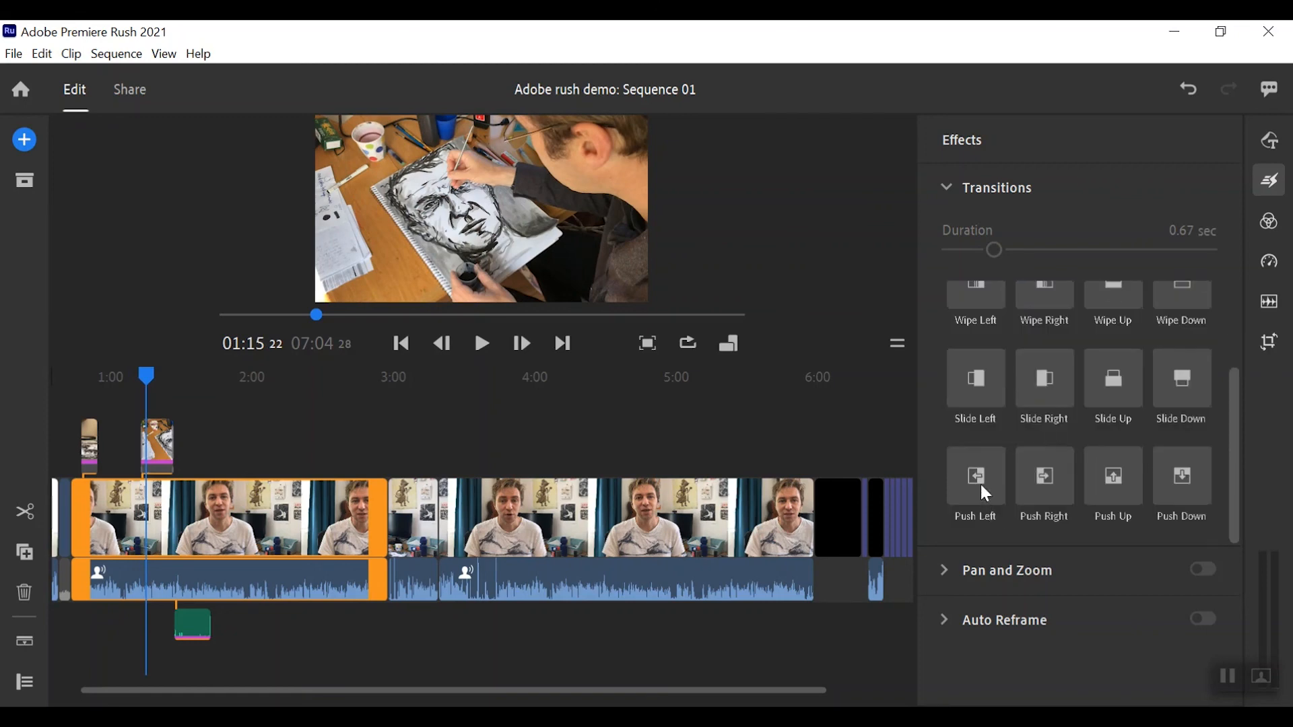
{"action": "left_click", "coordinate": [974, 475]}
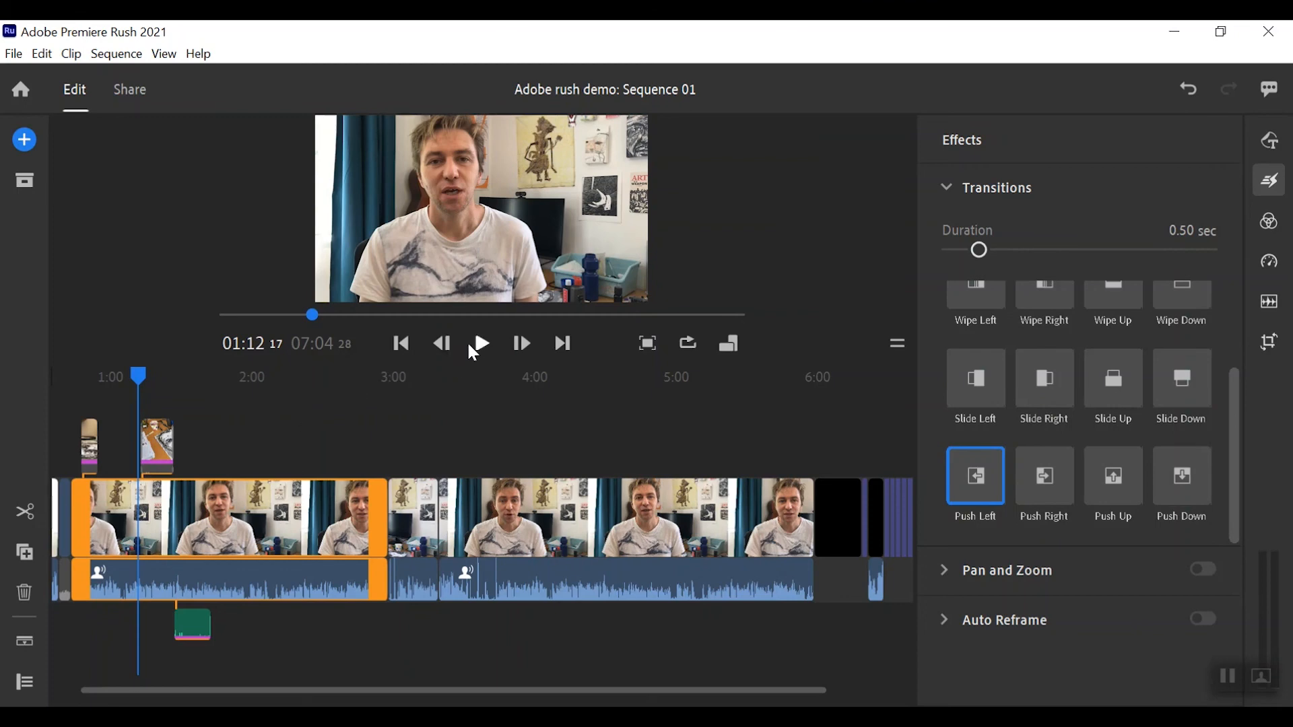
{"action": "left_click", "coordinate": [481, 343]}
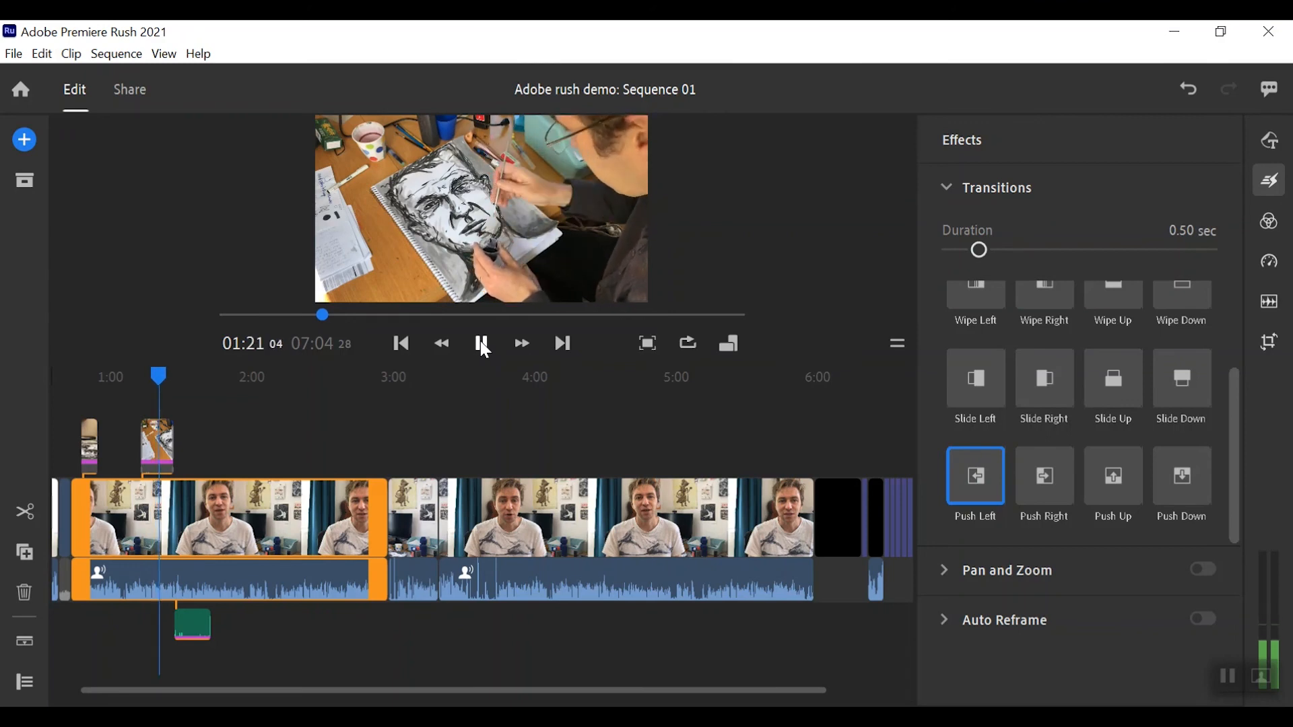
{"action": "left_click", "coordinate": [480, 344]}
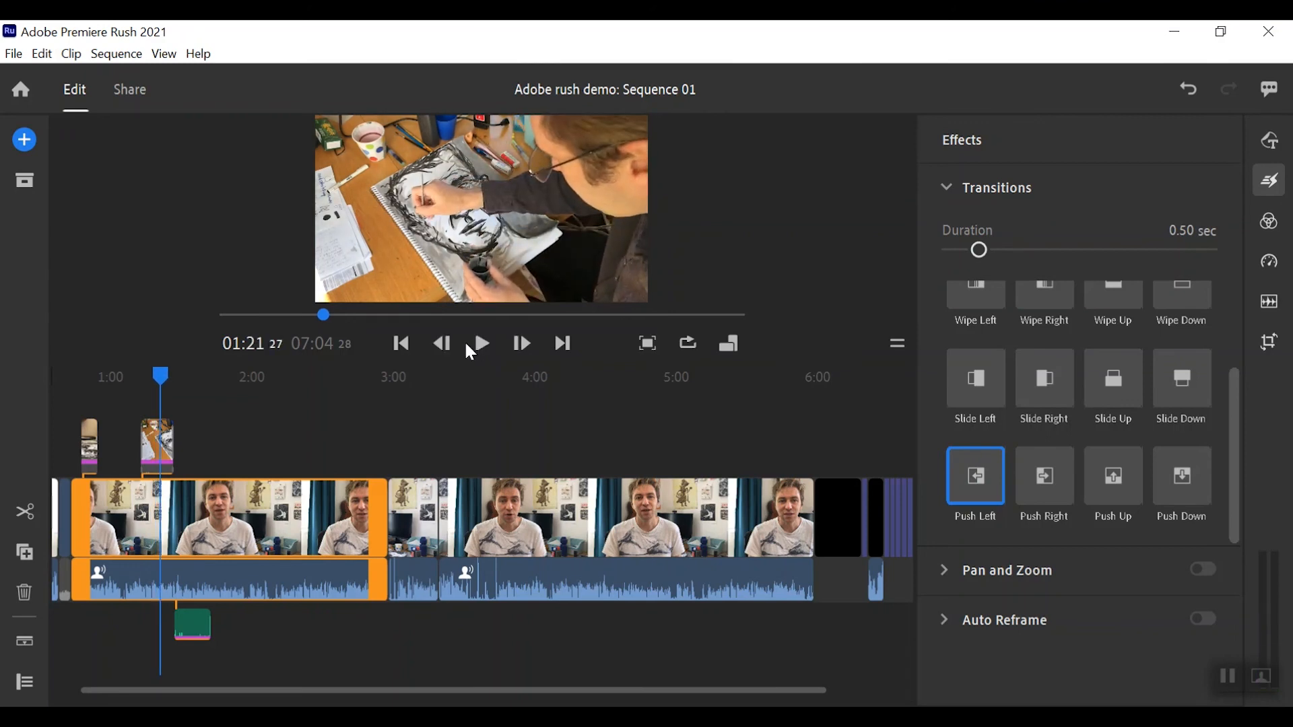